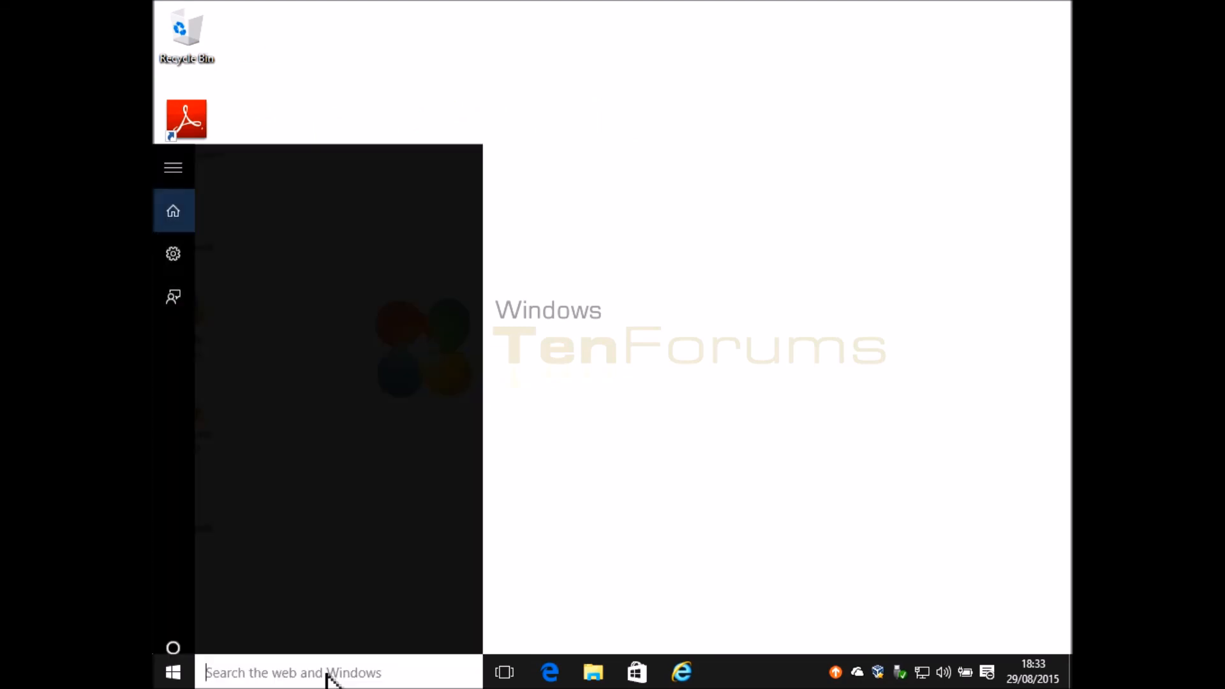
Step: Cancel the recovery drive wizard and go to Control Panel's Recovery page
text(reco)
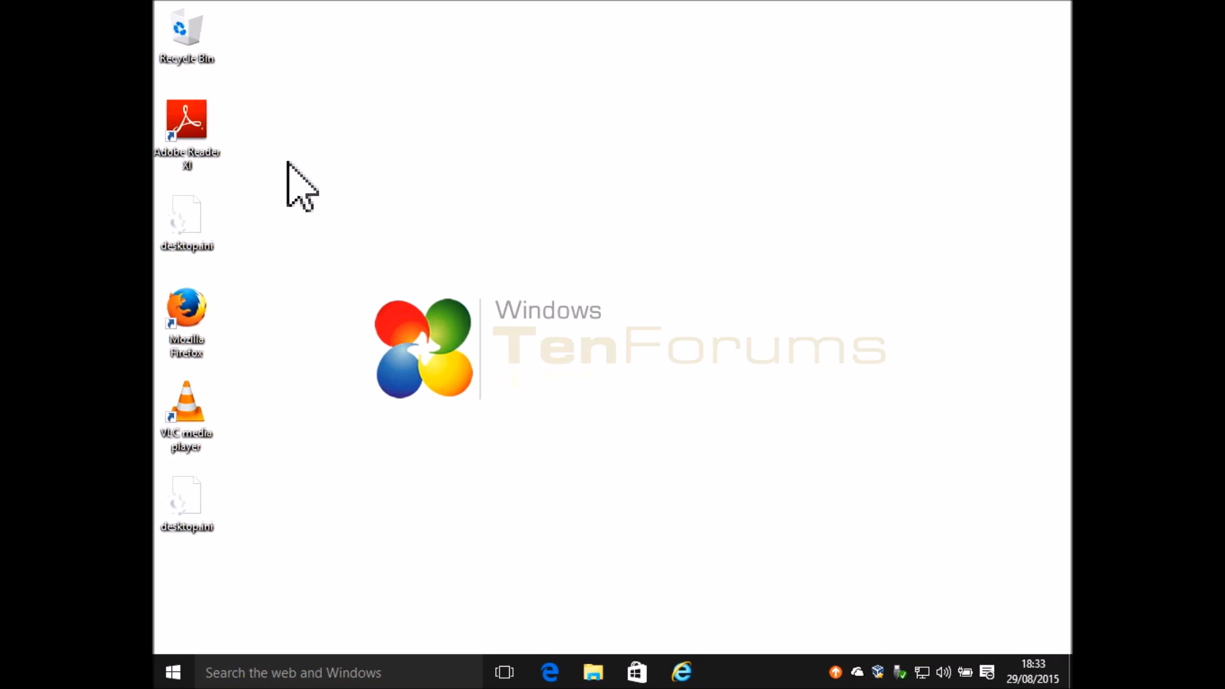
mouse_move(715, 386)
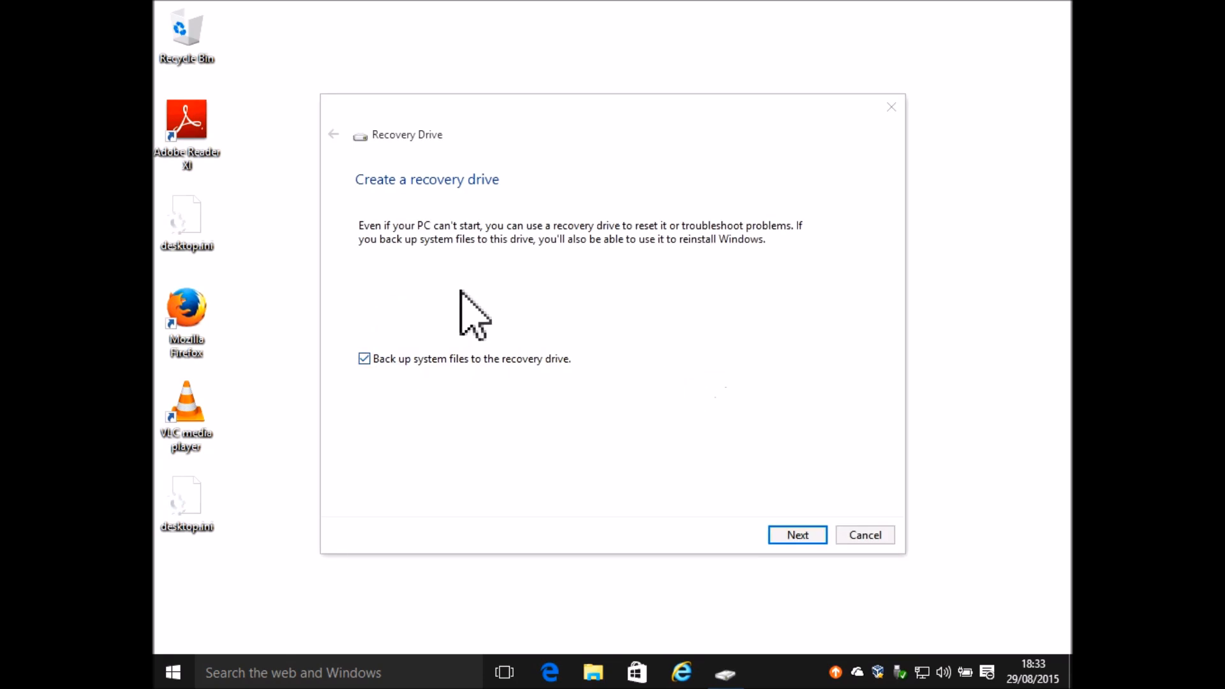
mouse_move(865, 535)
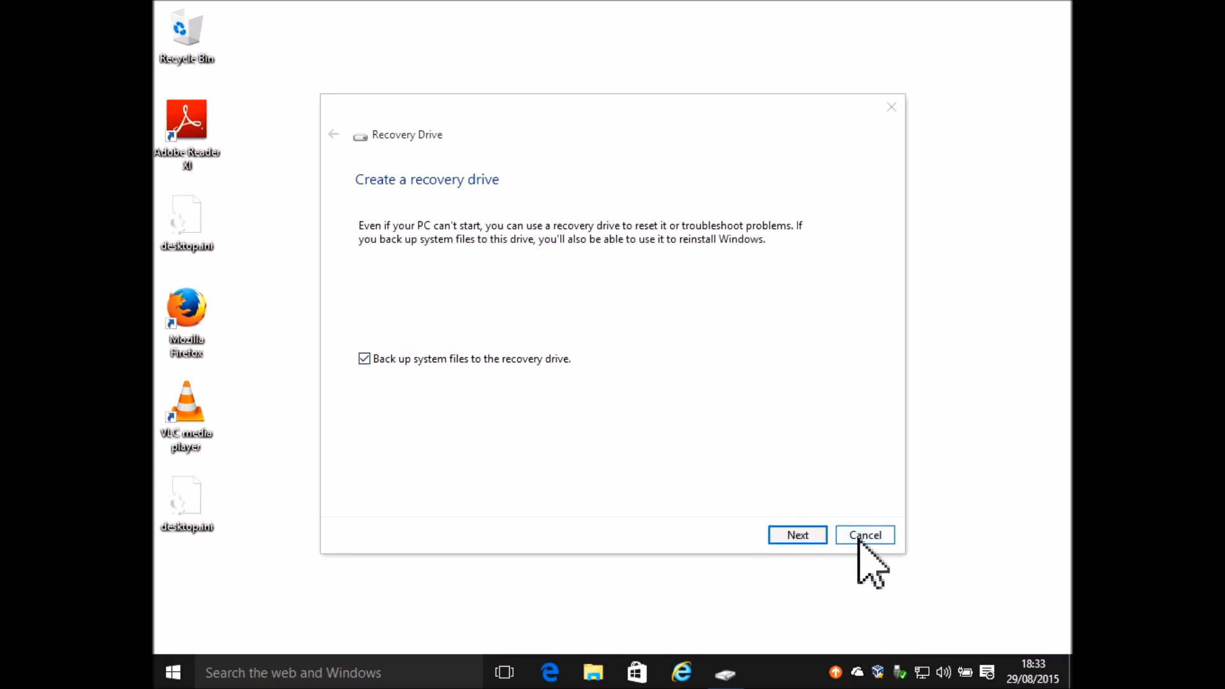
click(864, 534)
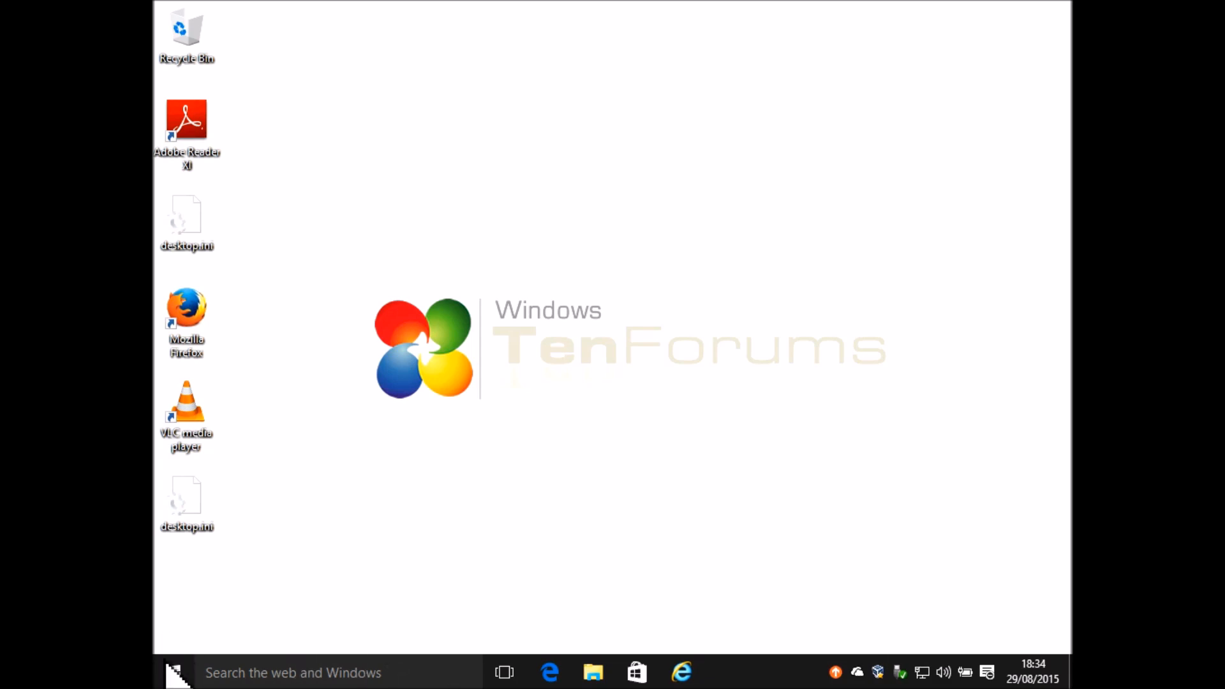
right_click(170, 672)
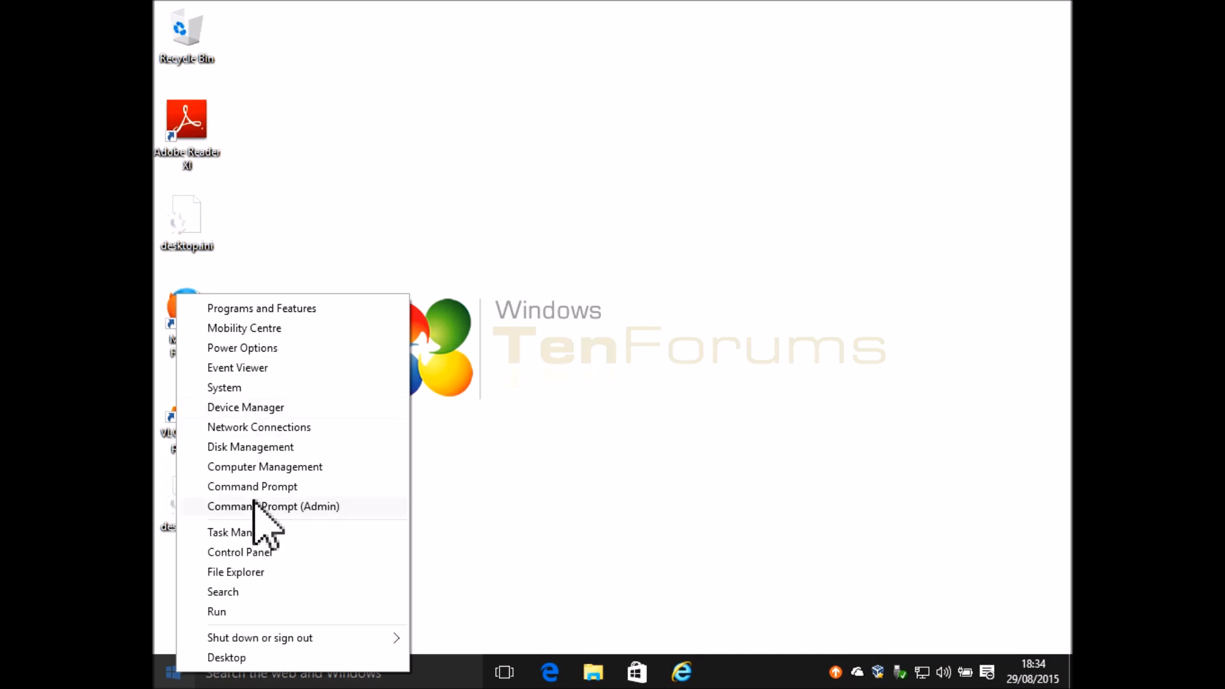
click(239, 551)
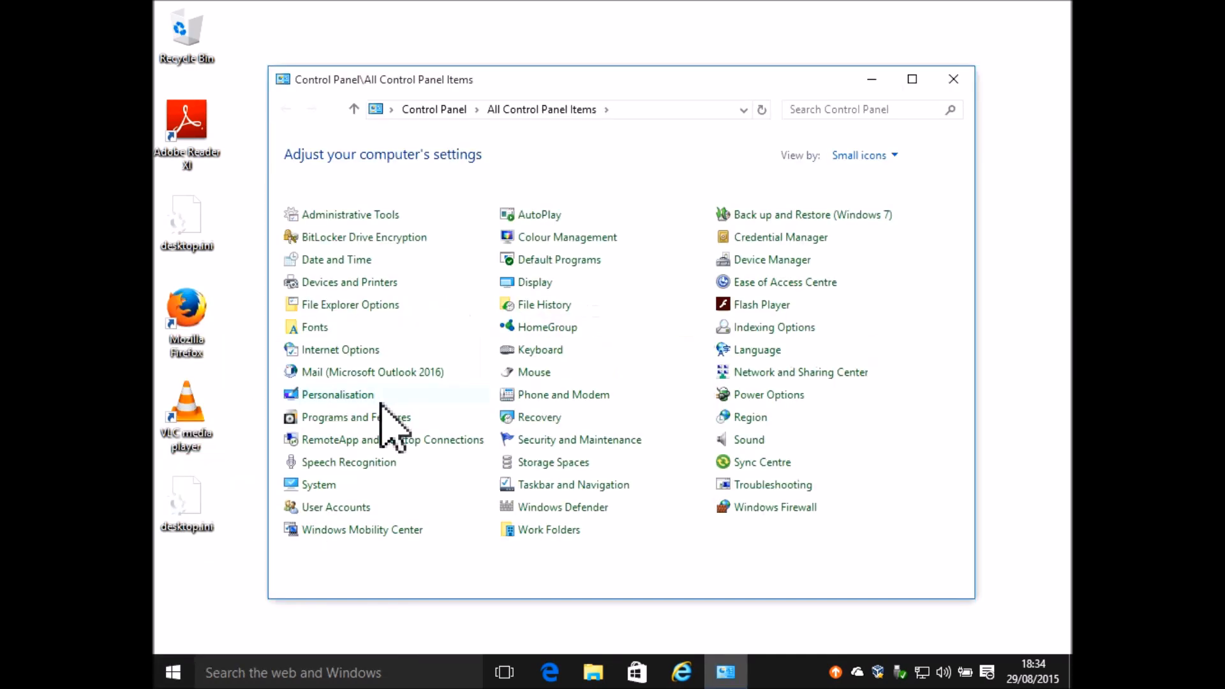
mouse_move(547, 438)
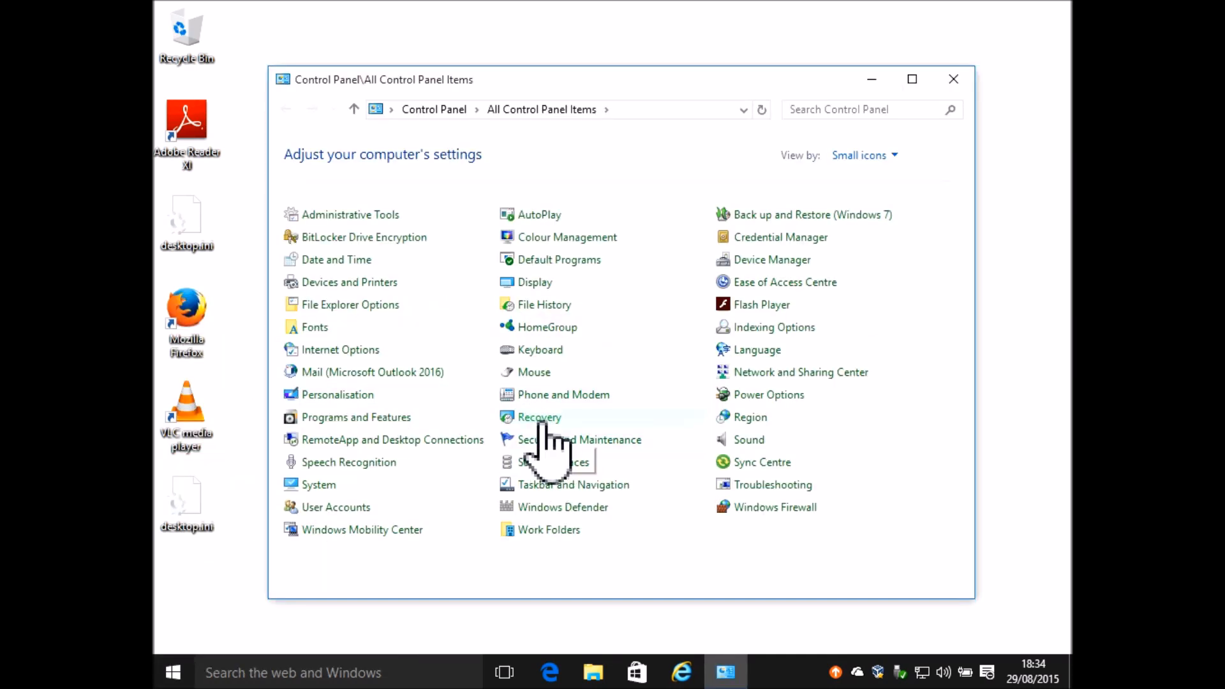
click(539, 416)
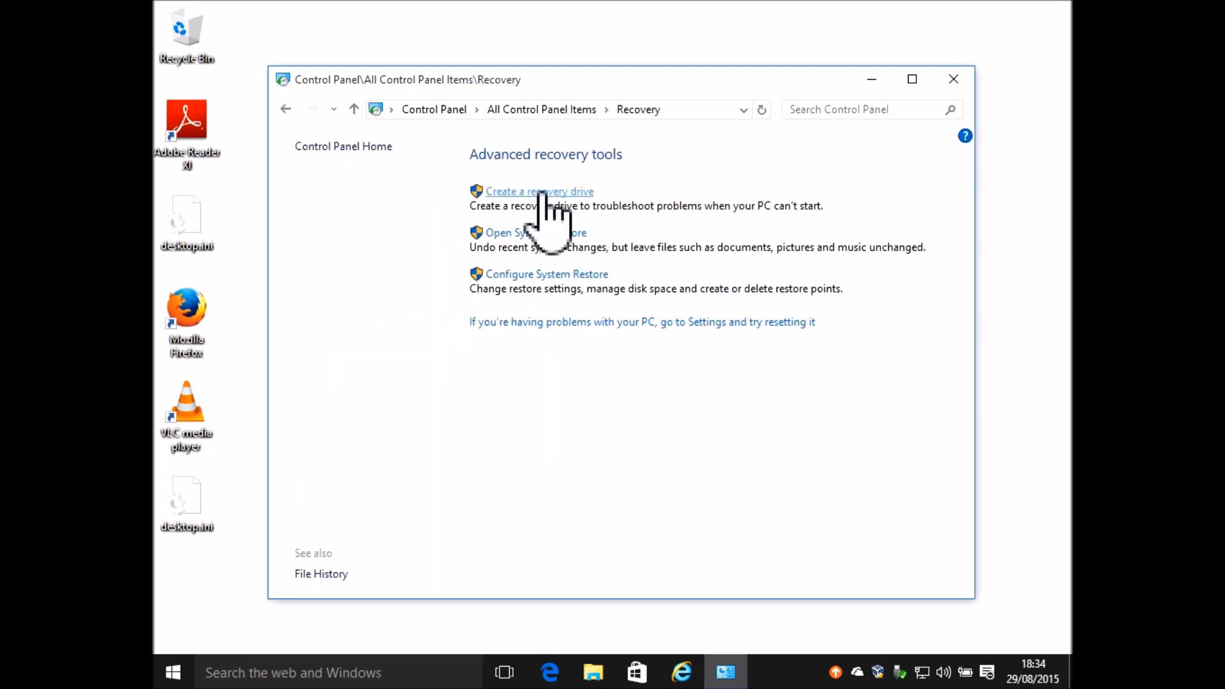
mouse_move(555, 222)
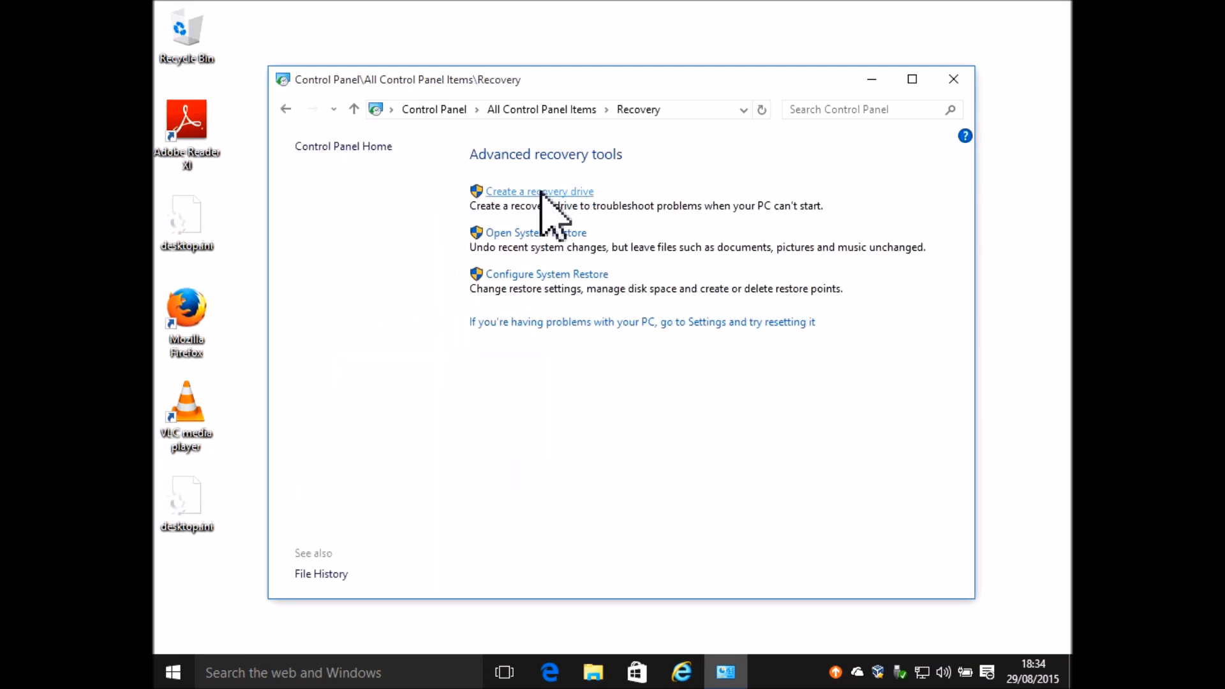
Step: Create a recovery drive on D:\ (RECOVERY) without system files, then finish
click(539, 191)
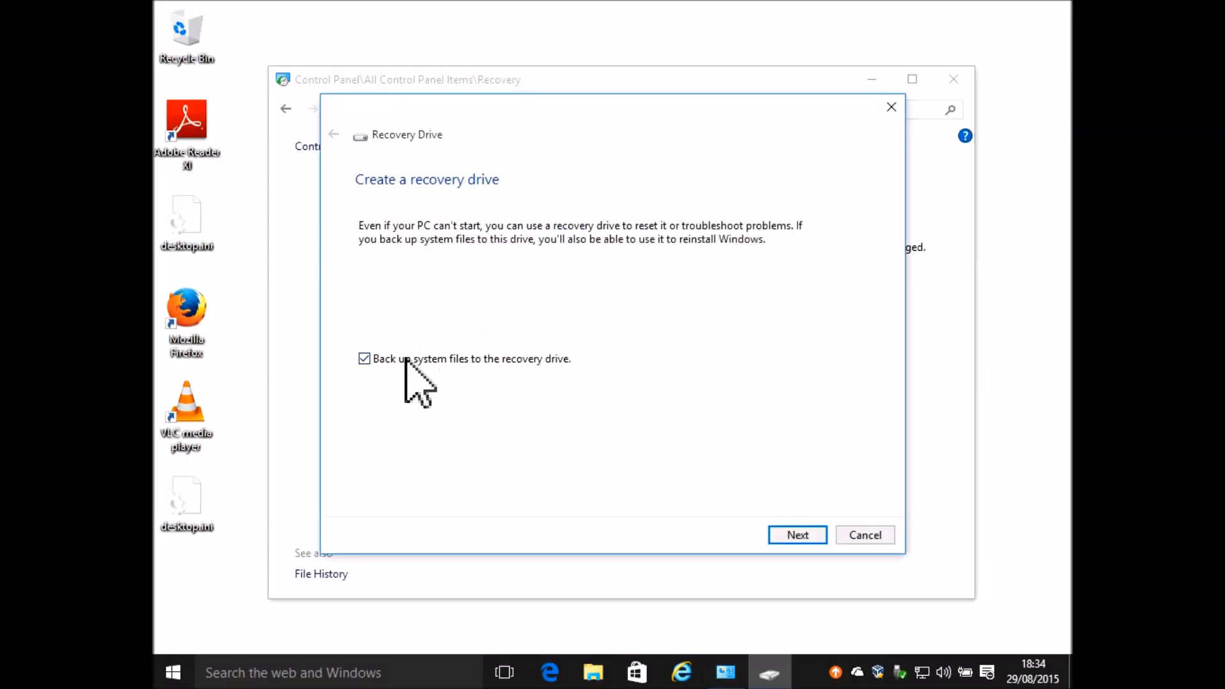
click(364, 359)
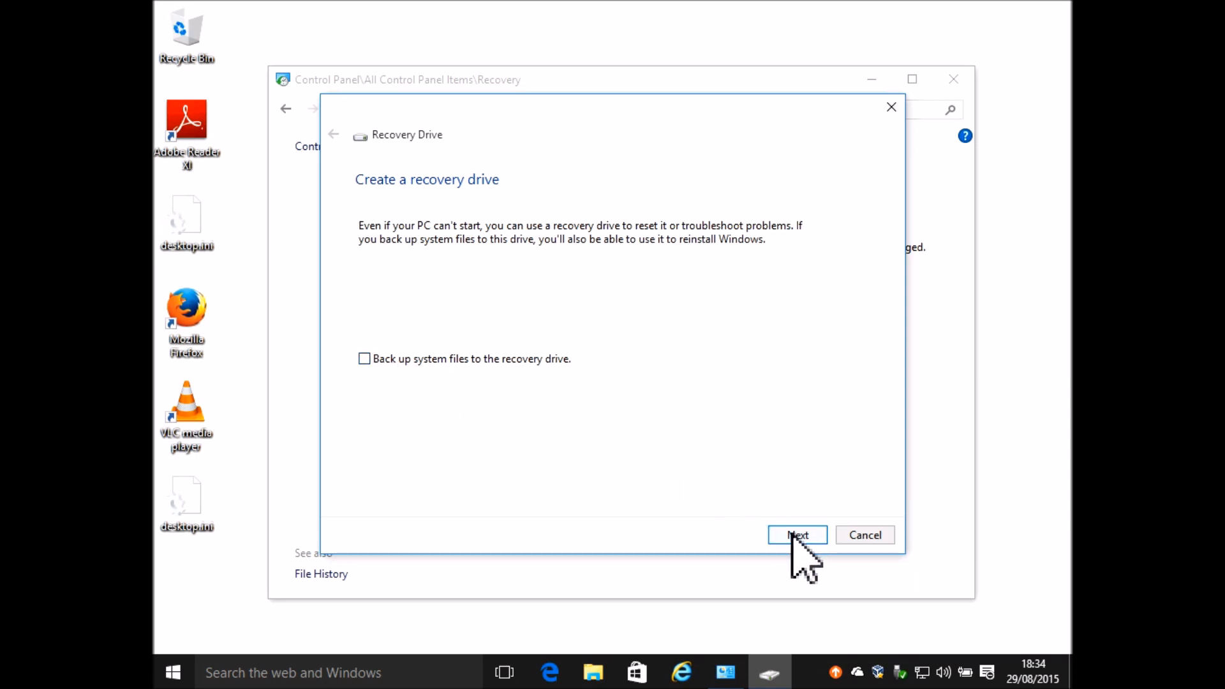
click(796, 535)
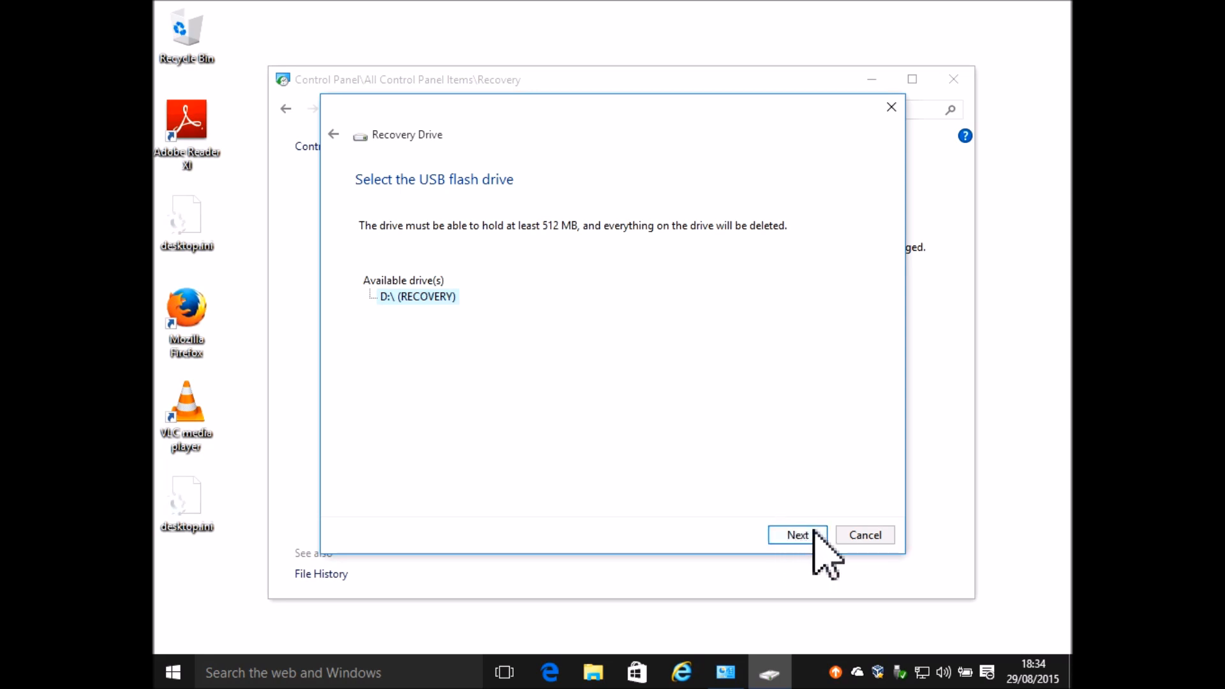
click(797, 534)
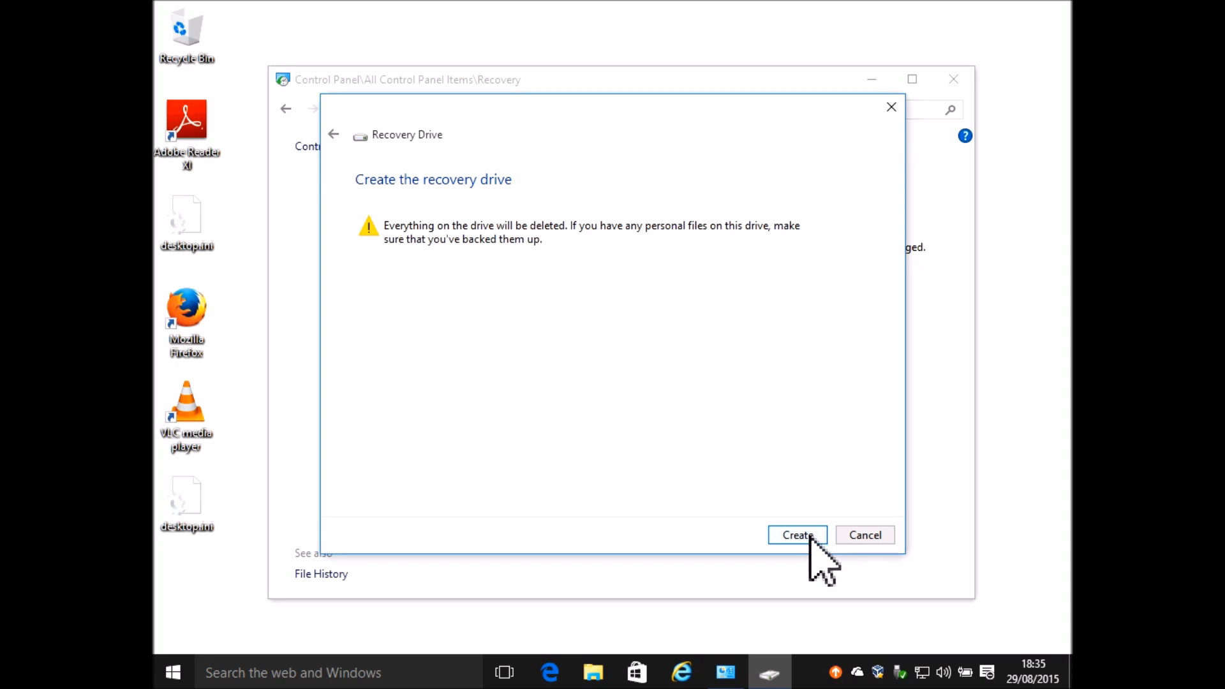
click(796, 535)
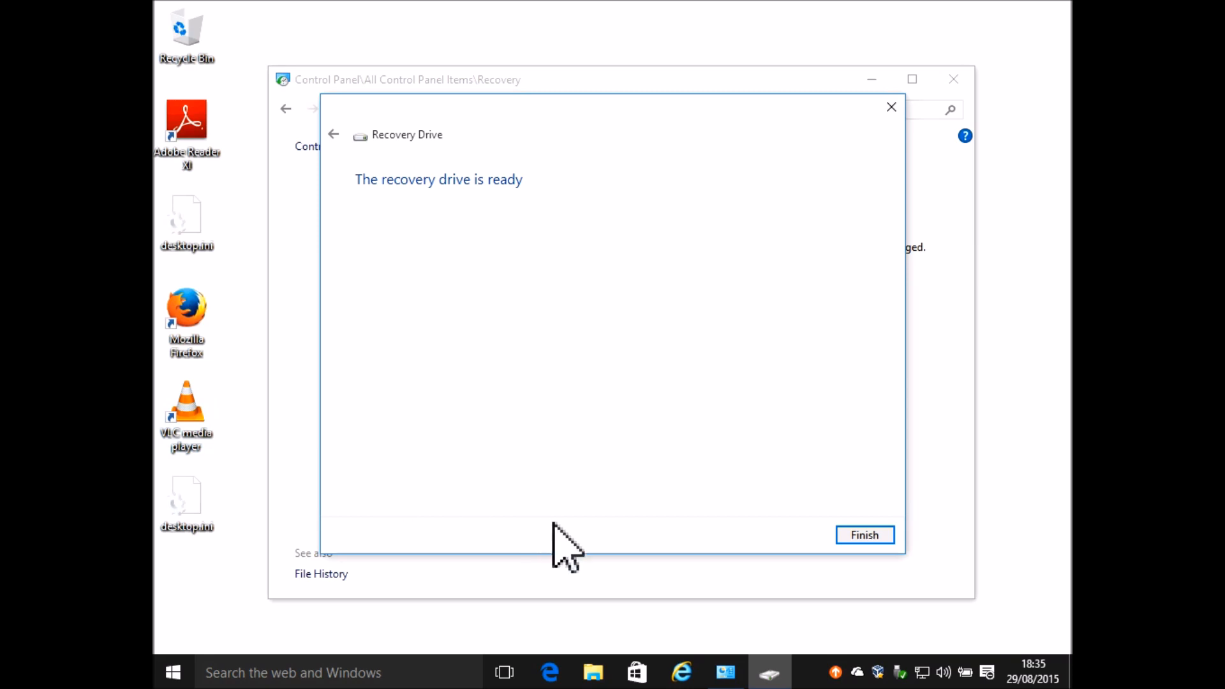
mouse_move(942, 684)
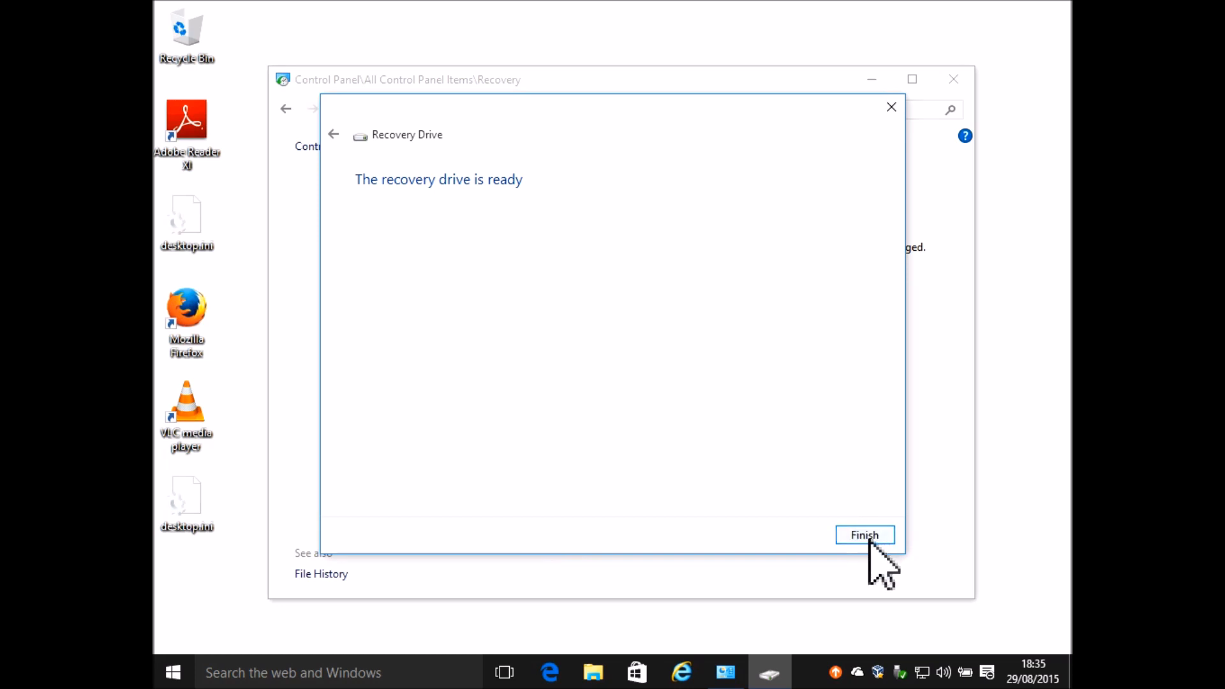
click(864, 535)
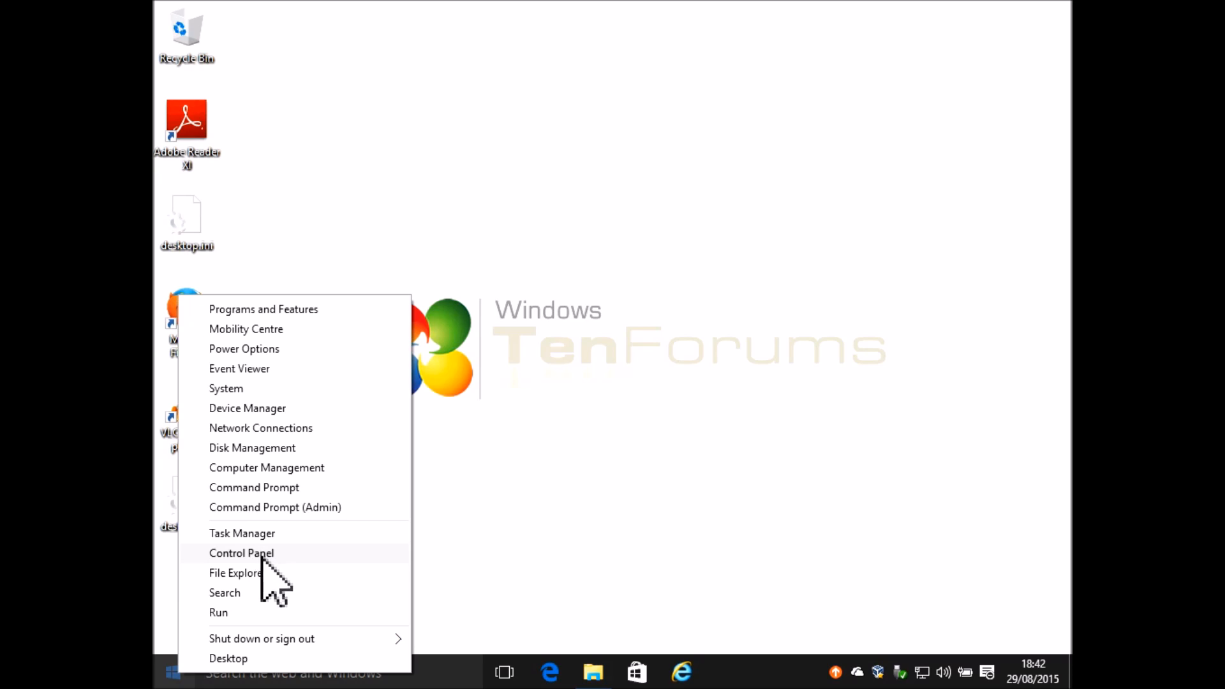
Step: Choose Control Panel from the Start quick links menu
click(241, 553)
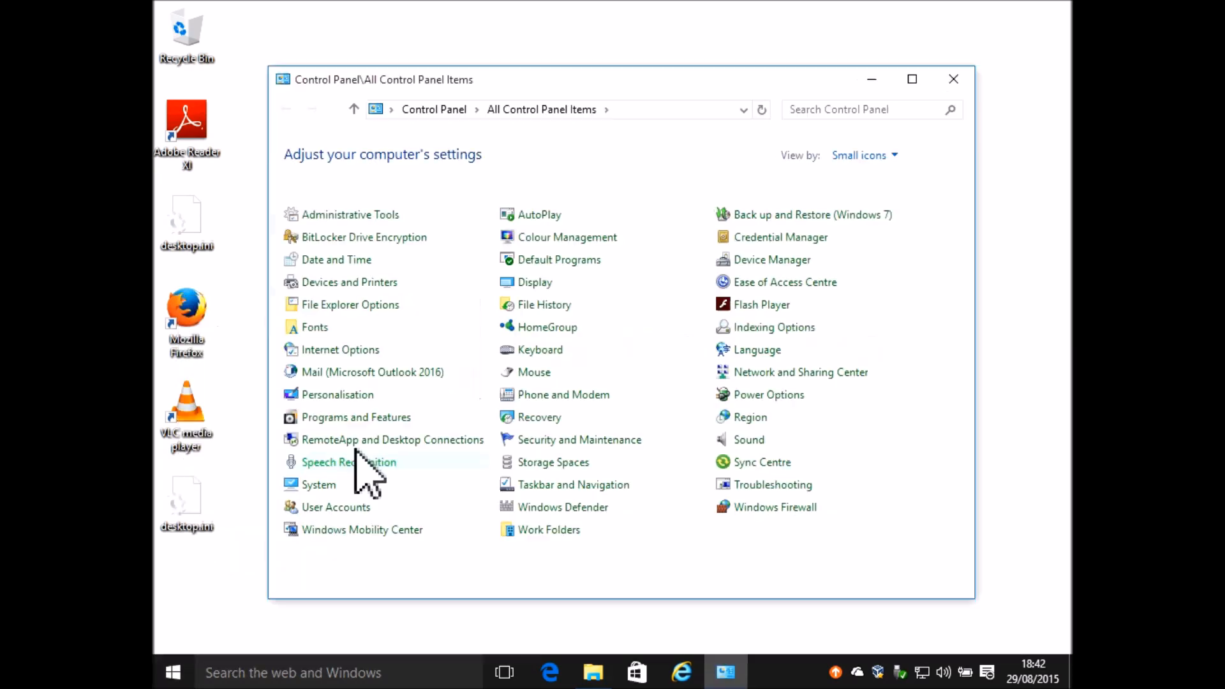
mouse_move(556, 434)
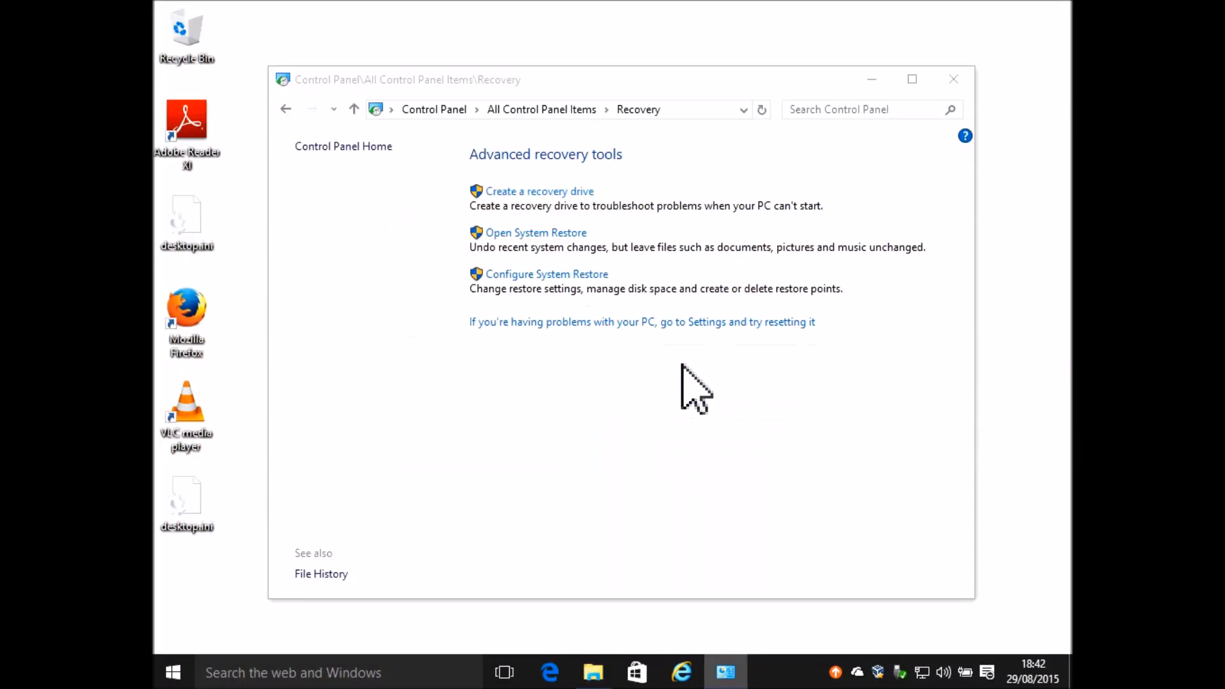
Step: Create a recovery drive with system files on D:\ (MYUSB), then finish
click(539, 191)
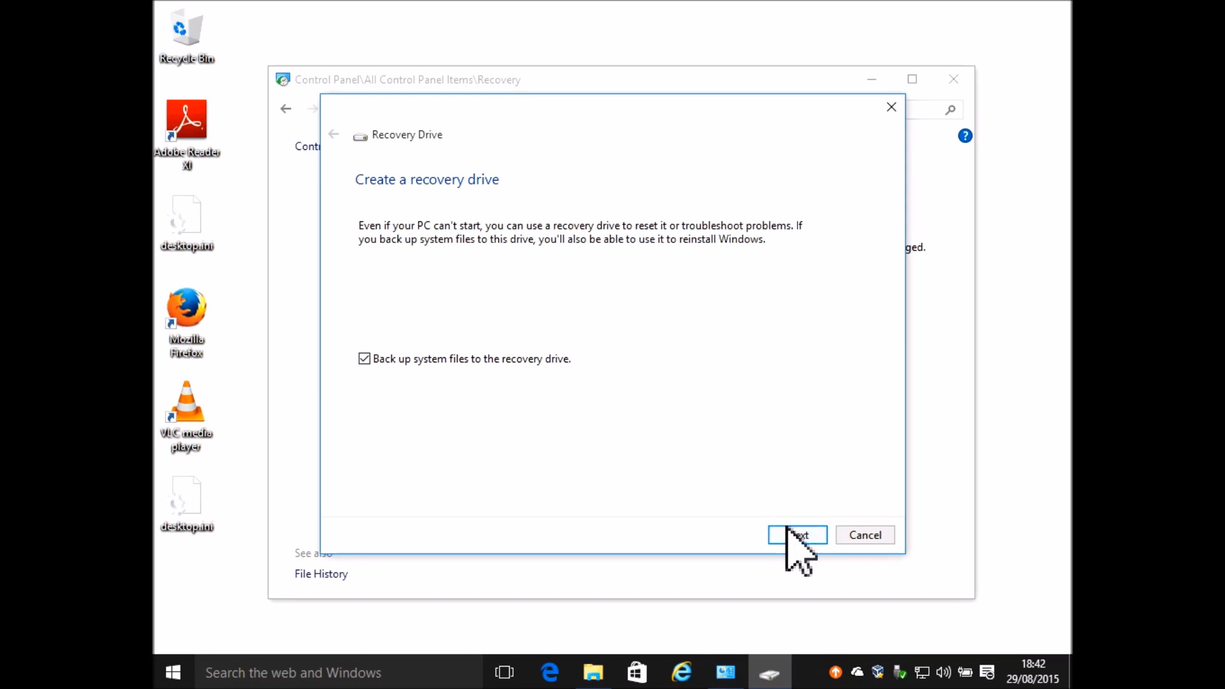
click(796, 535)
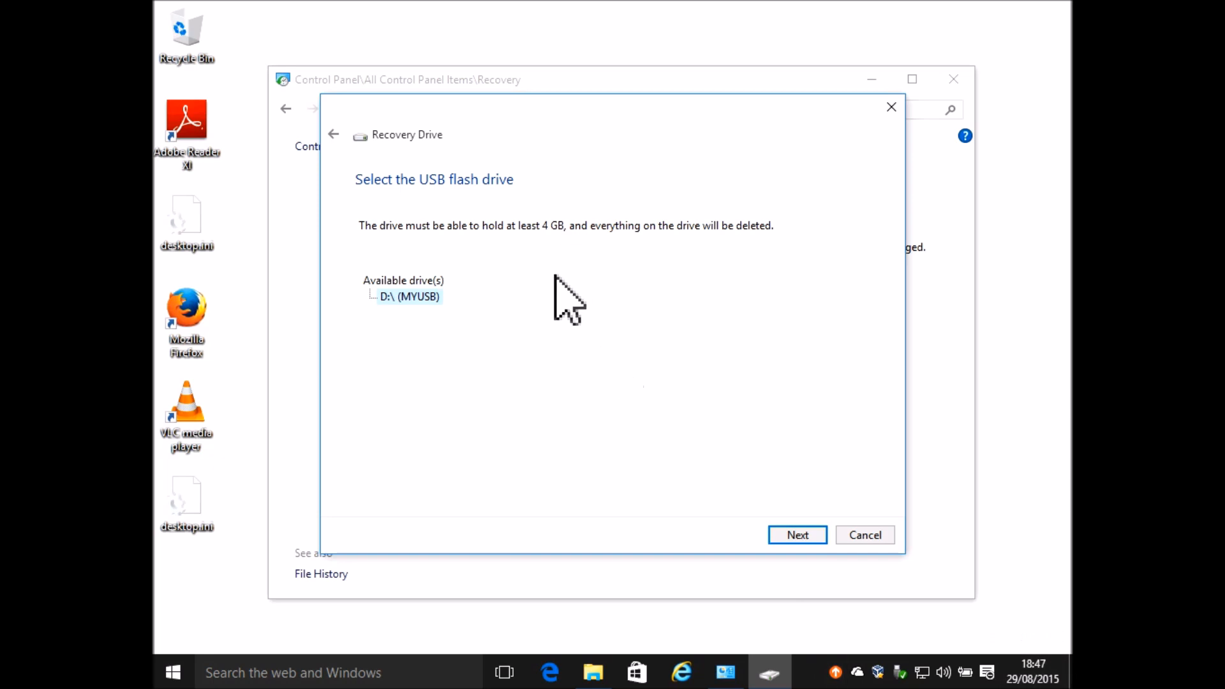
mouse_move(582, 387)
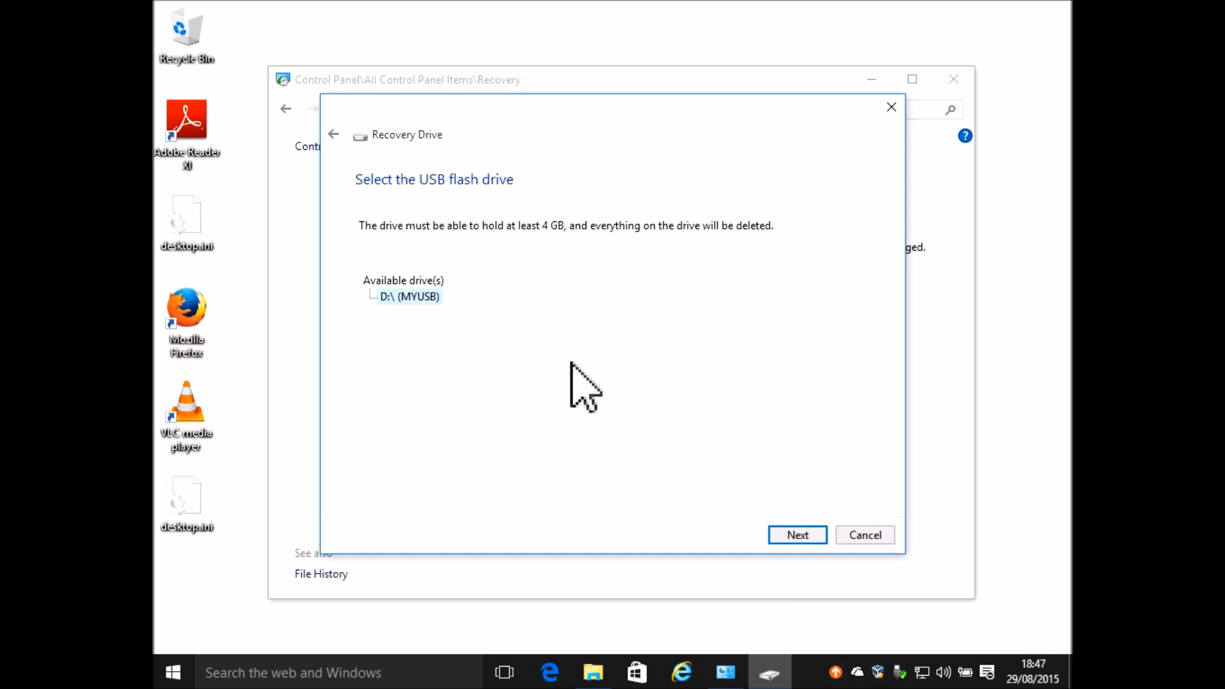
mouse_move(442, 309)
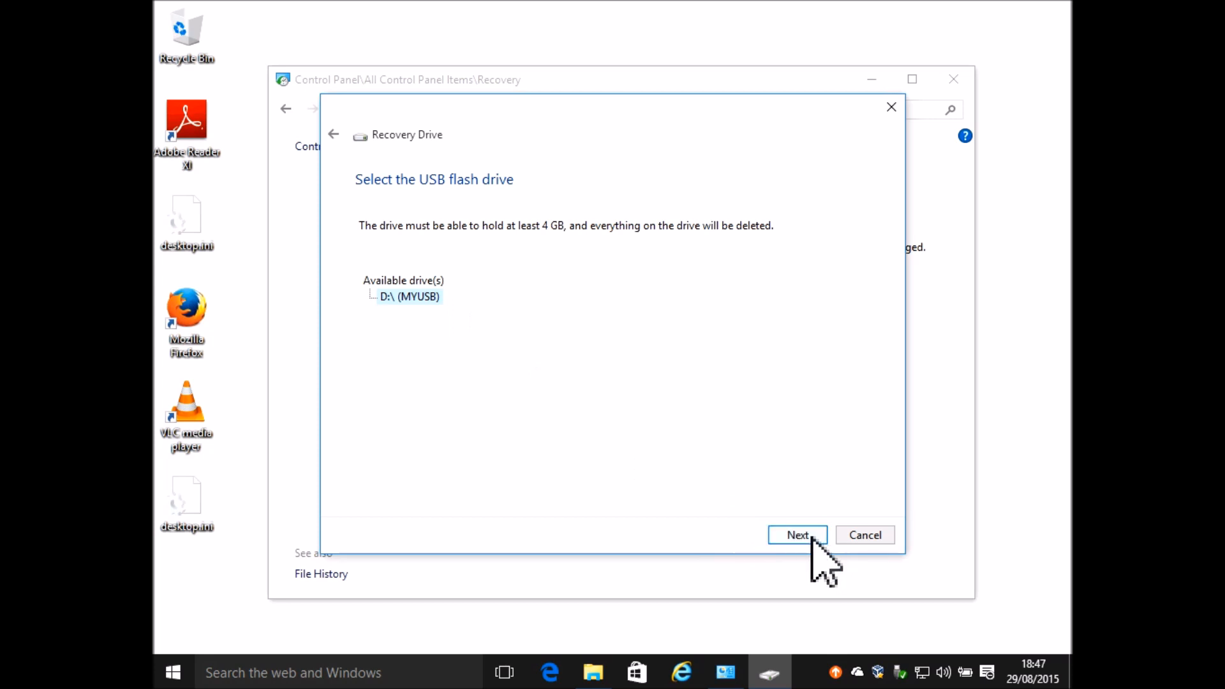
click(796, 535)
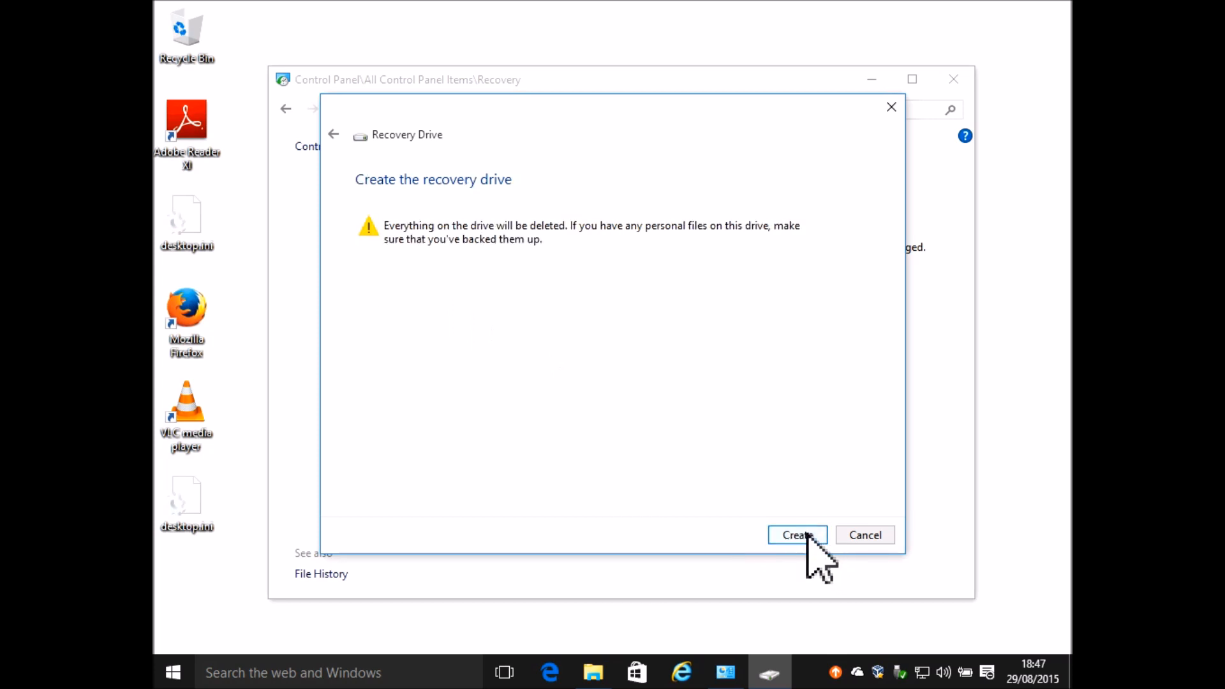
click(797, 535)
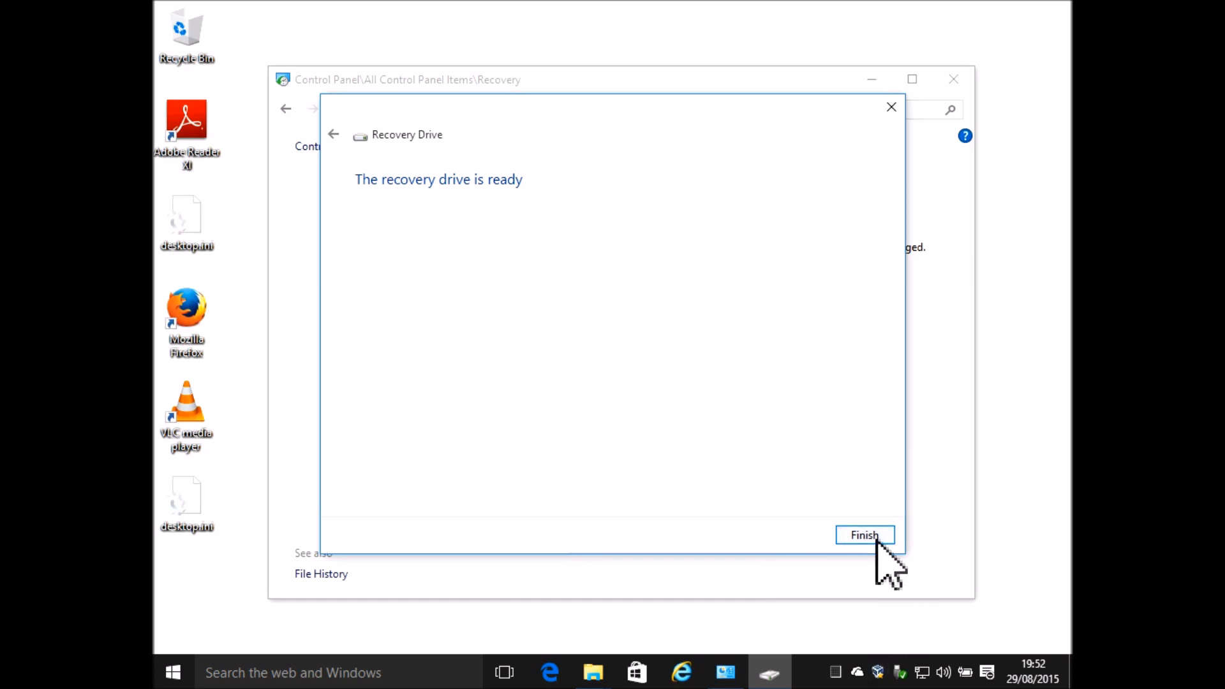
click(864, 535)
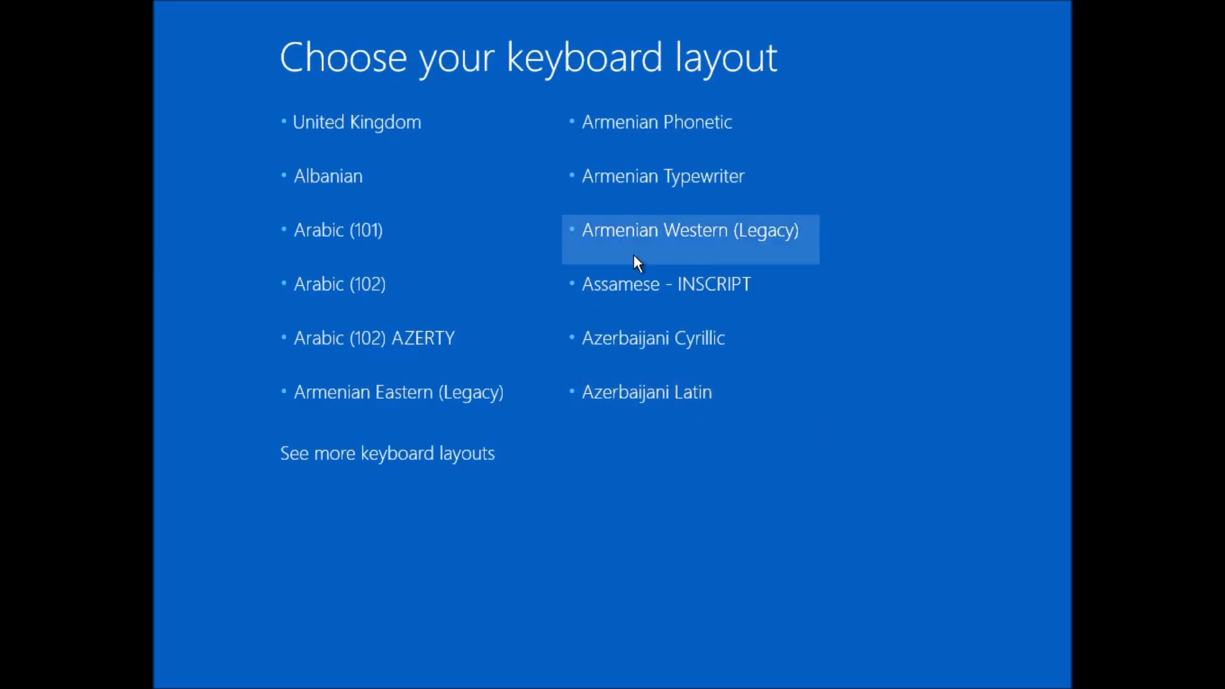
mouse_move(357, 108)
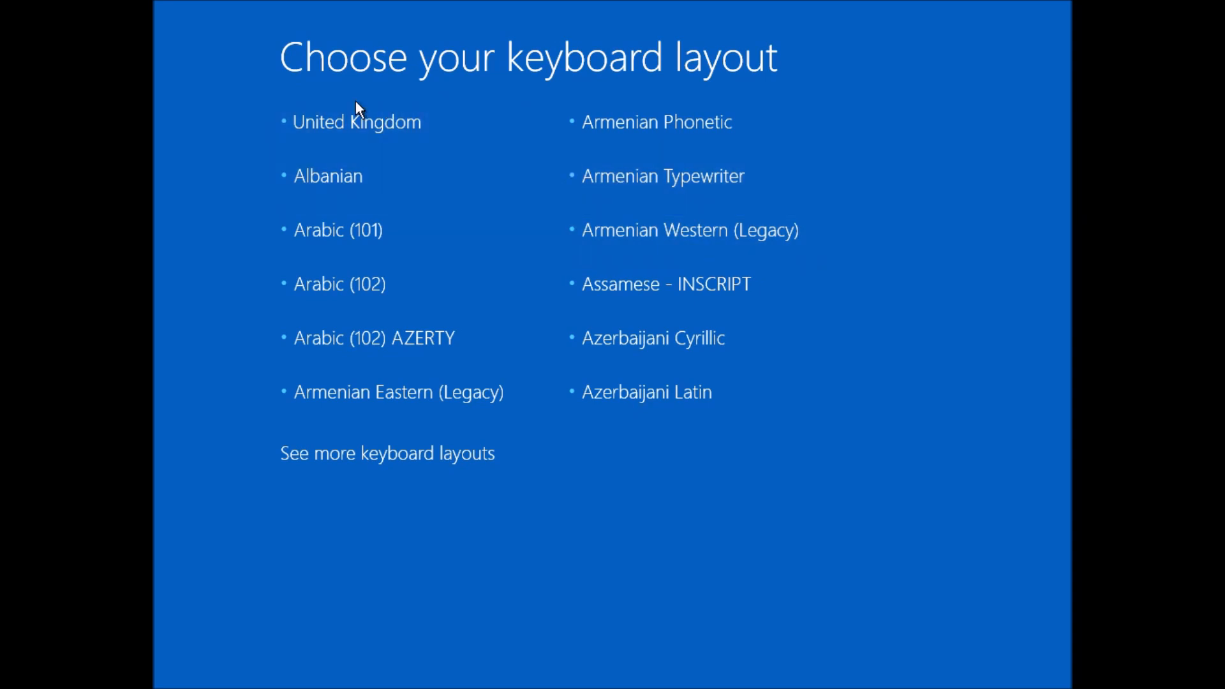
Step: Choose the United Kingdom keyboard layout
click(356, 121)
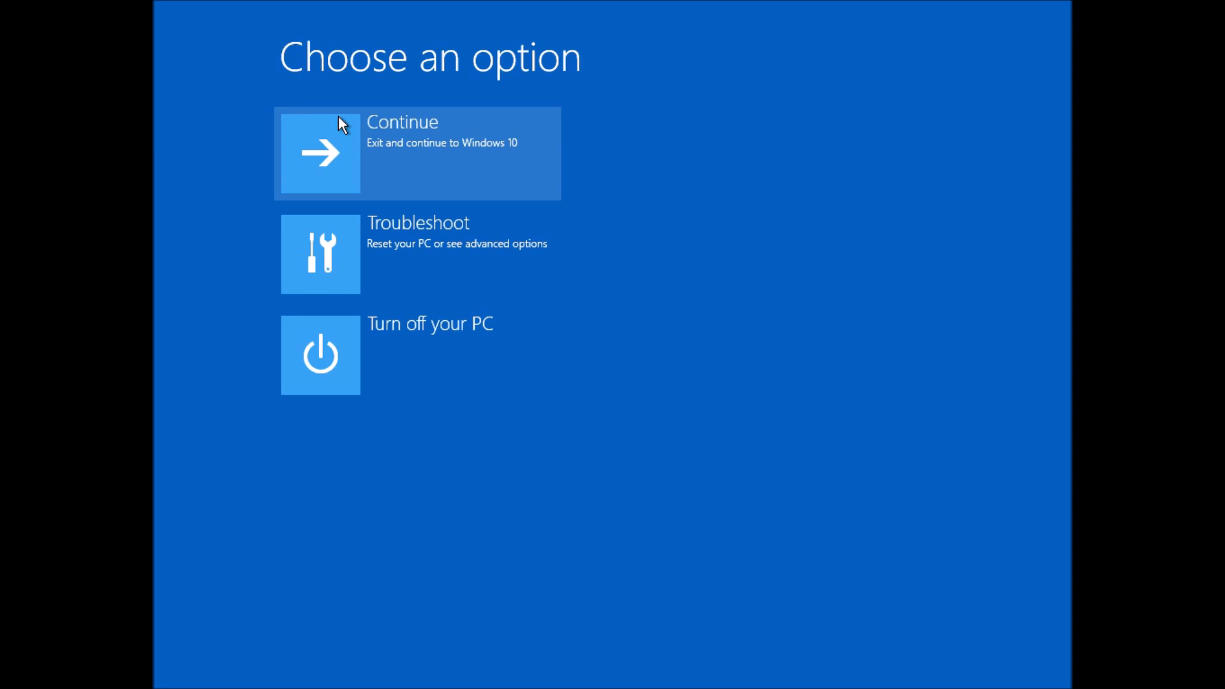
mouse_move(572, 264)
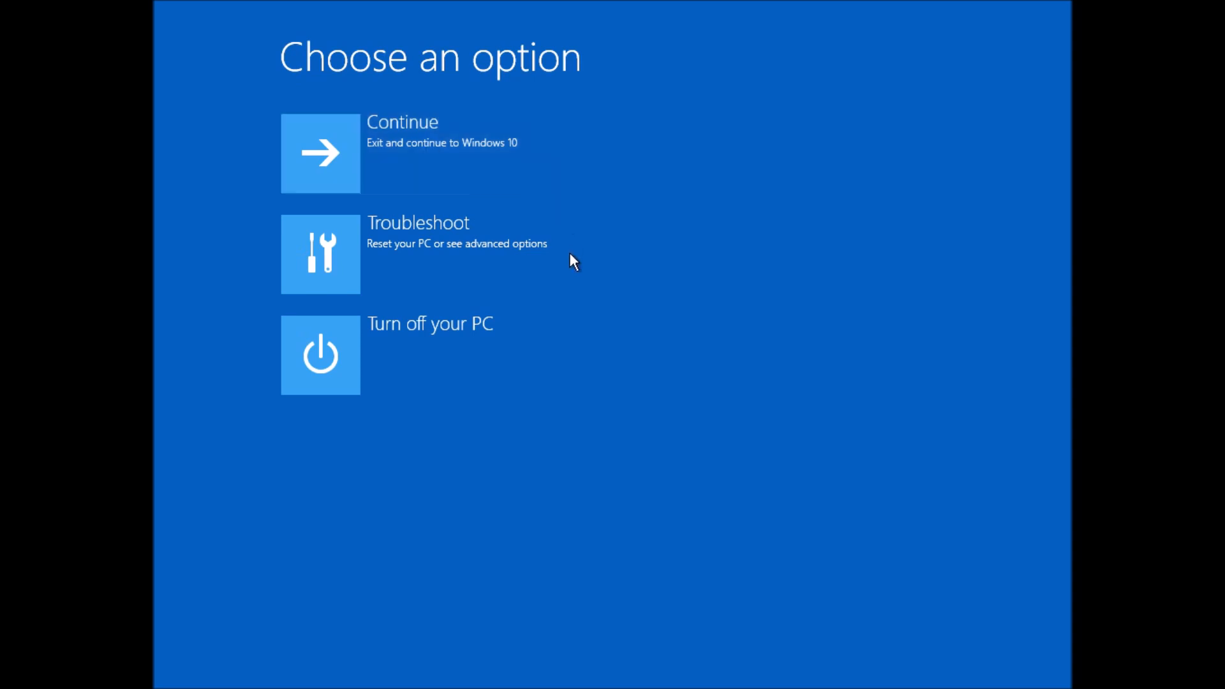
mouse_move(418, 143)
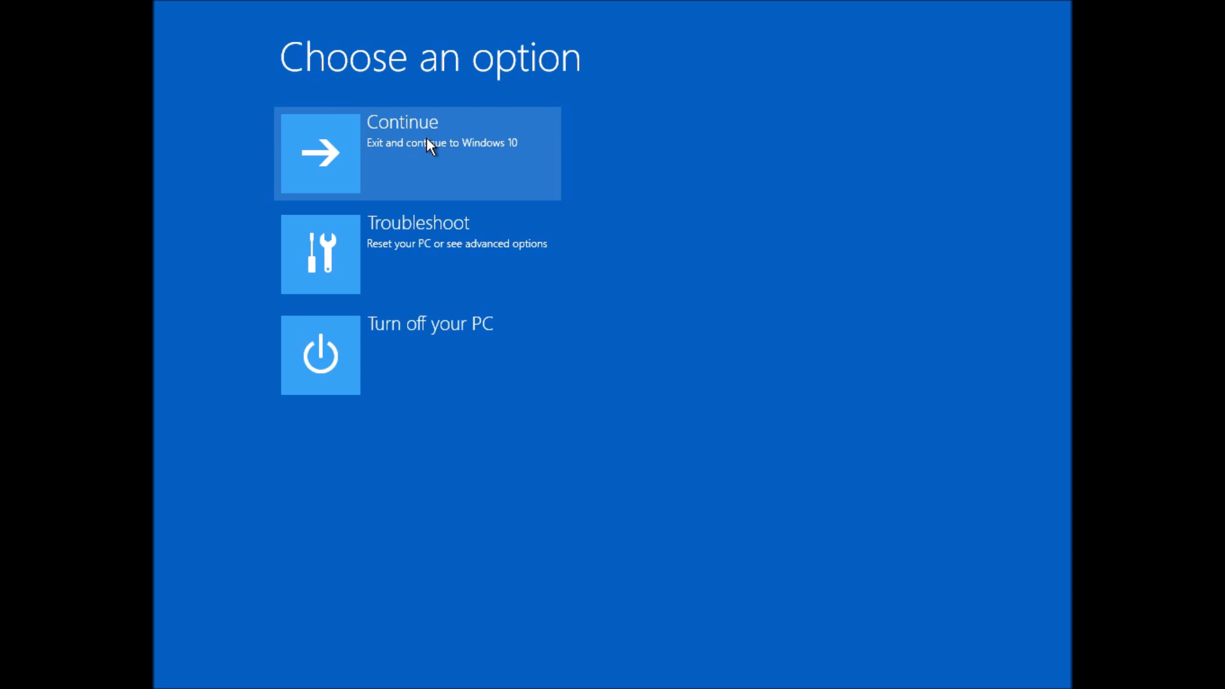
mouse_move(442, 328)
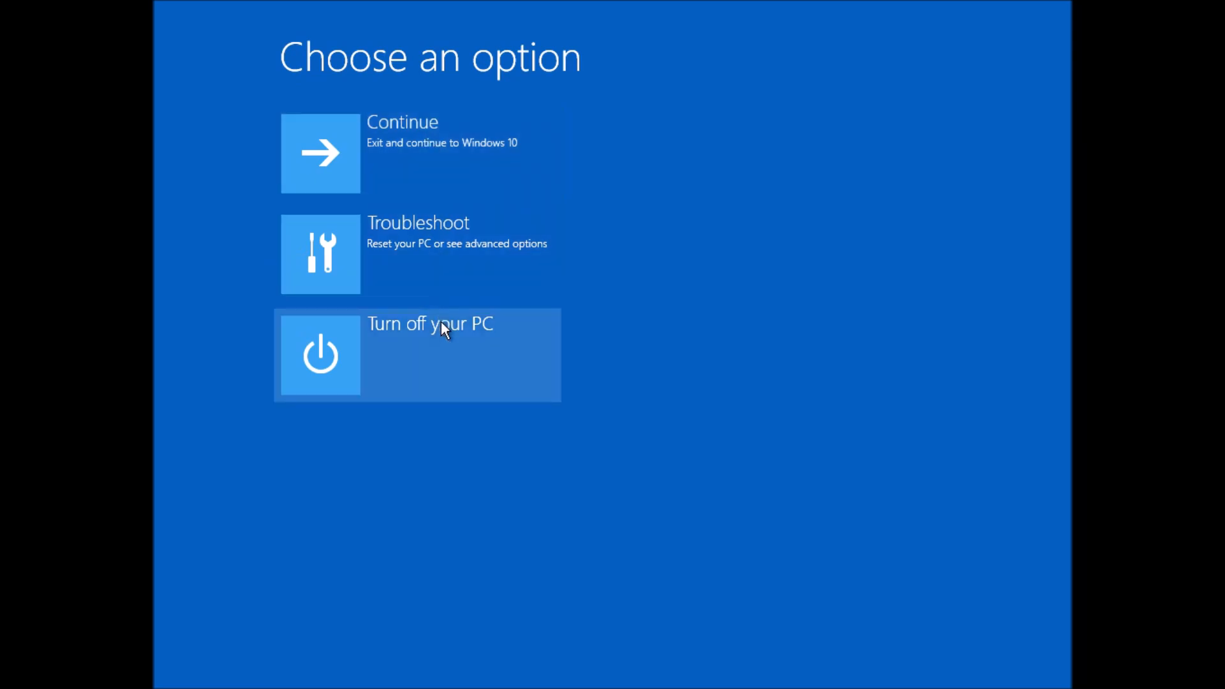
mouse_move(432, 264)
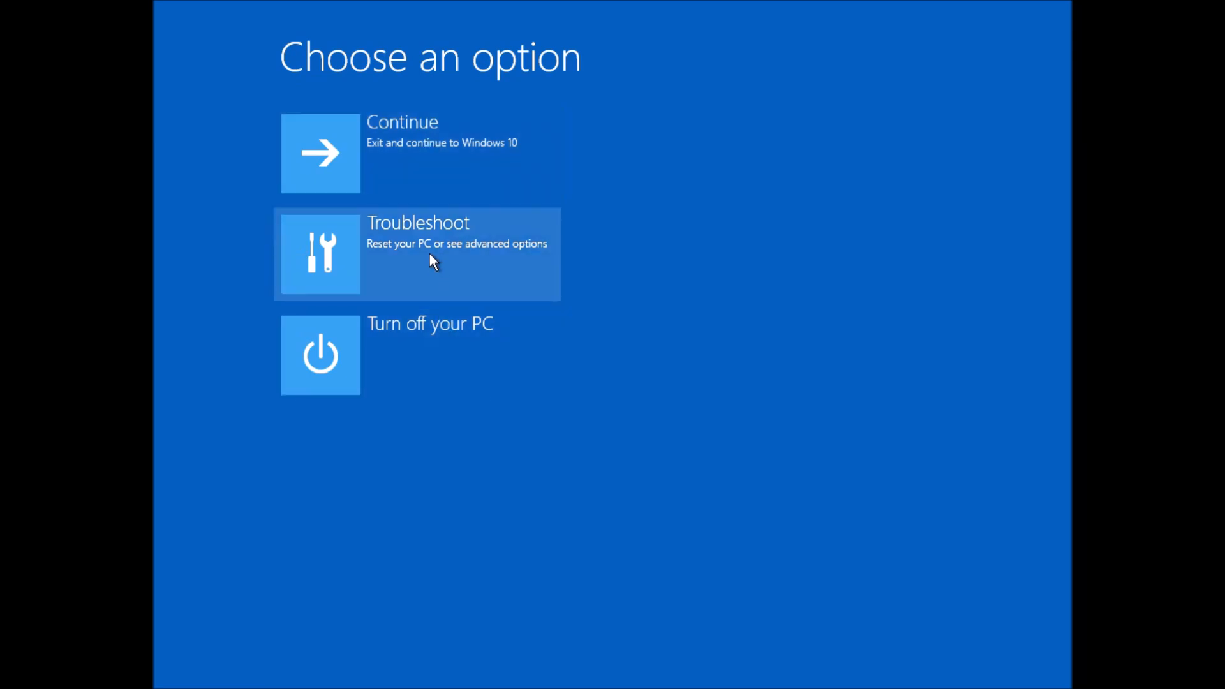
Step: Go to the Troubleshoot options
click(417, 254)
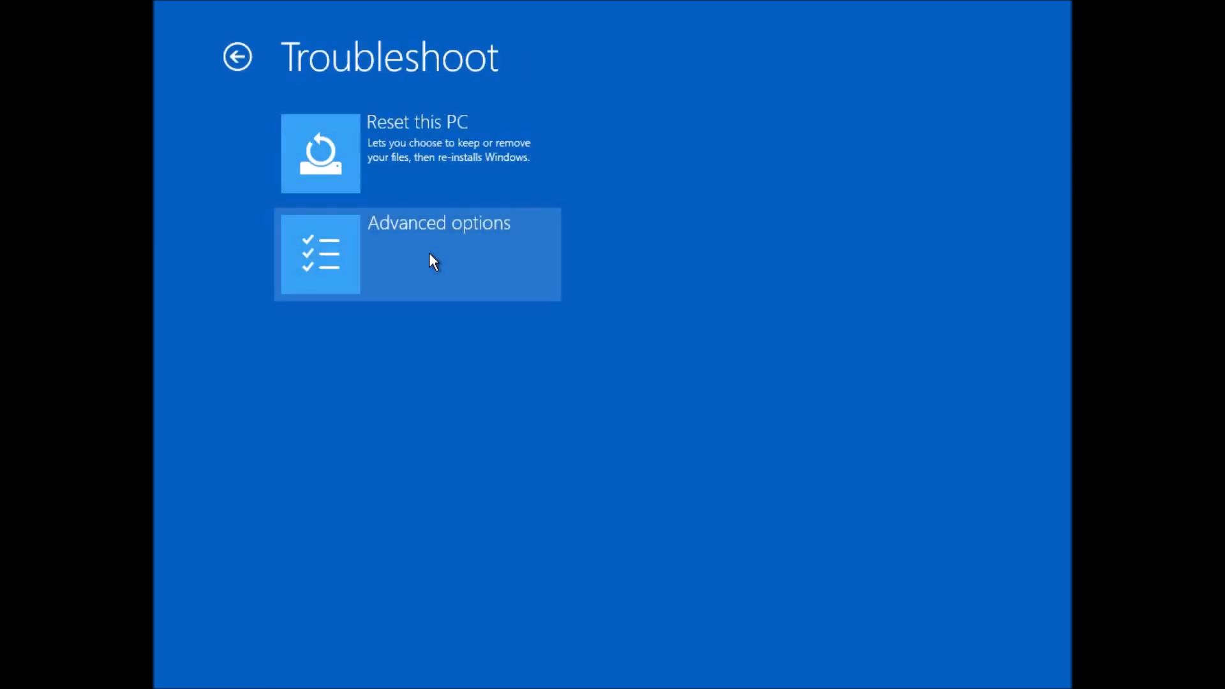
mouse_move(439, 185)
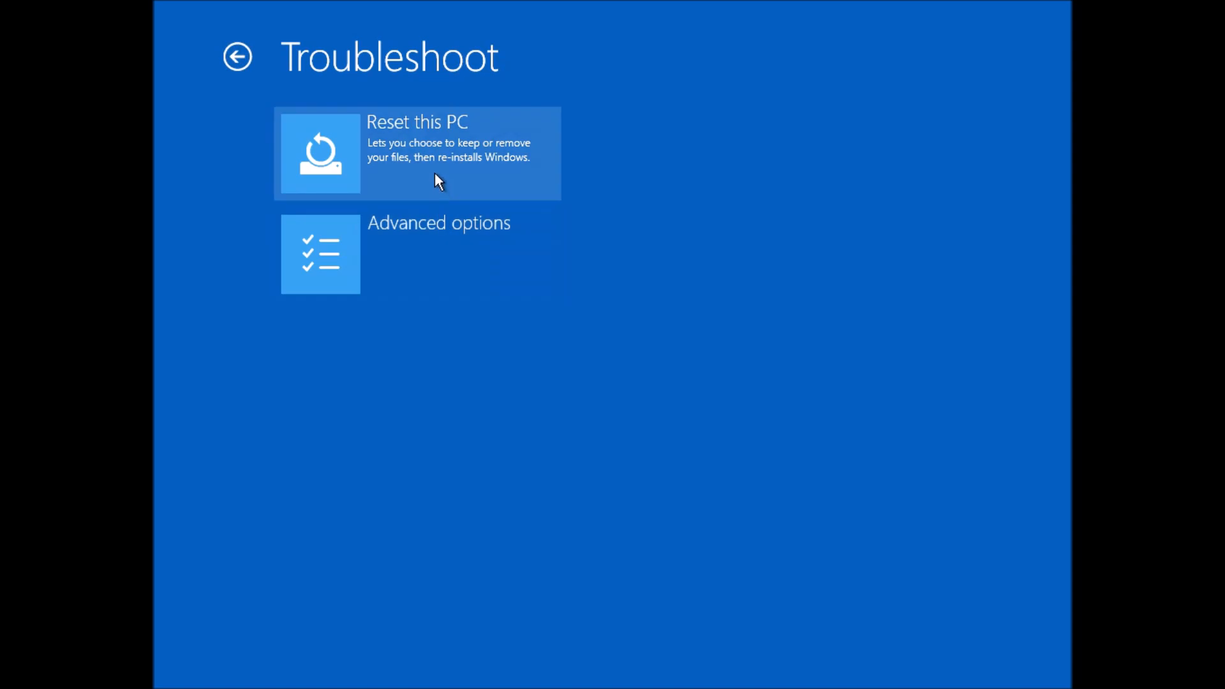
mouse_move(448, 266)
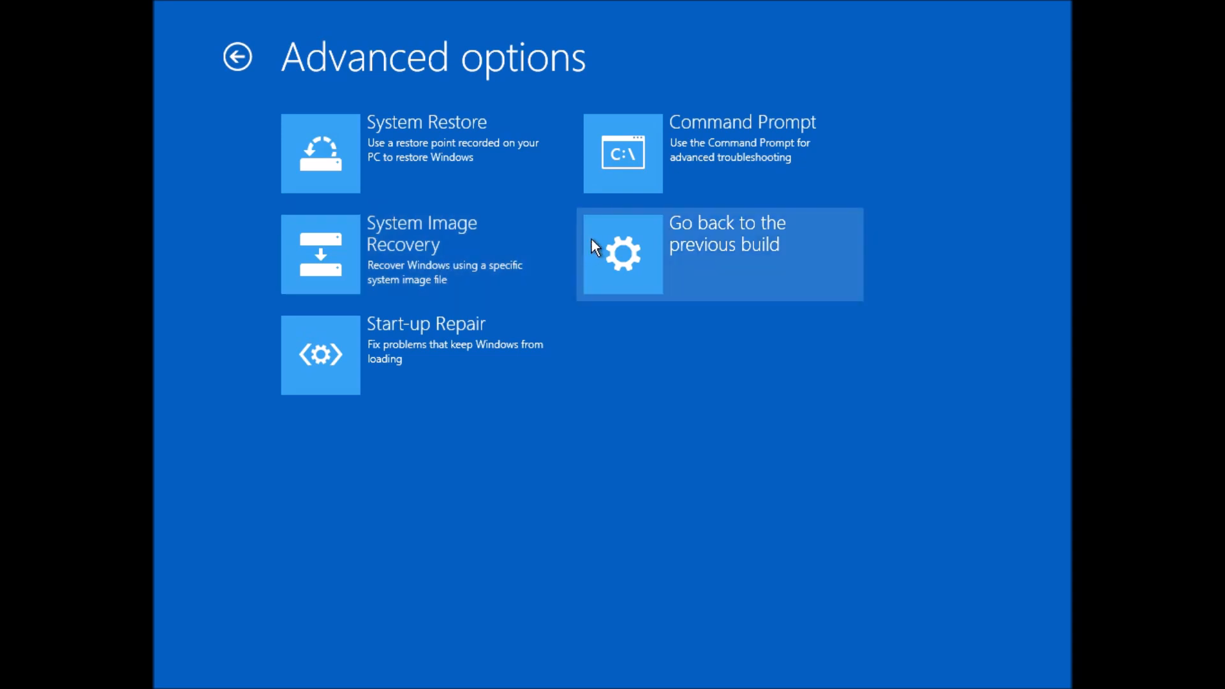
mouse_move(355, 132)
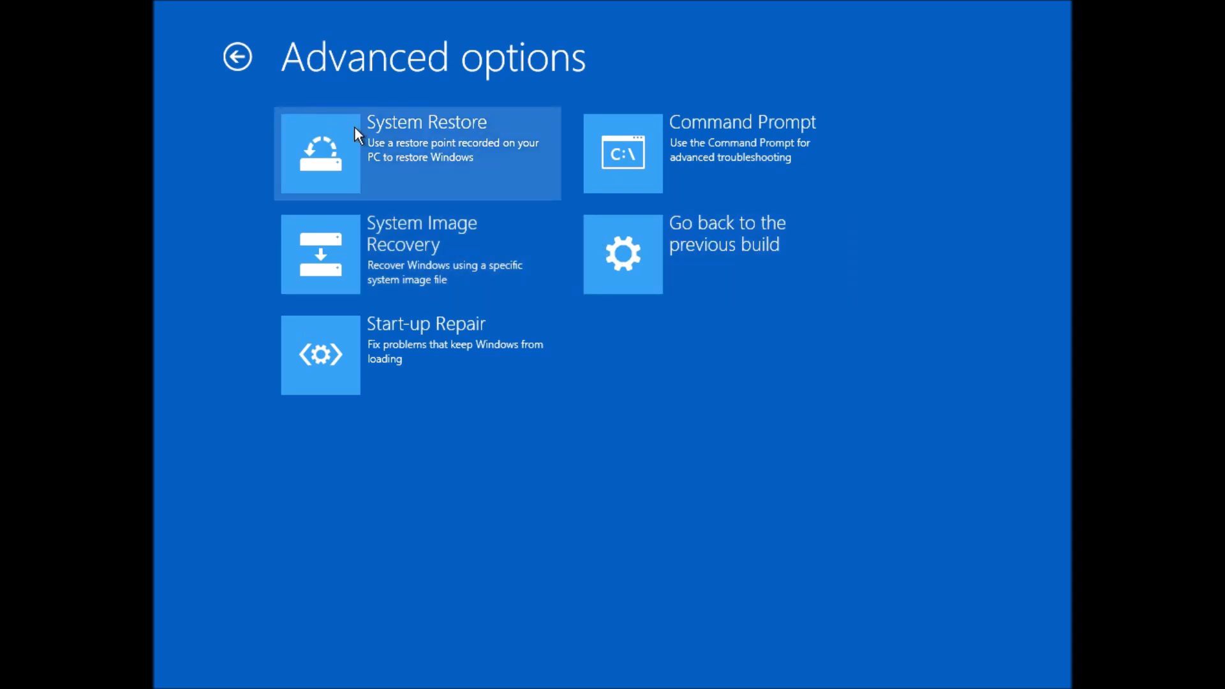
mouse_move(382, 143)
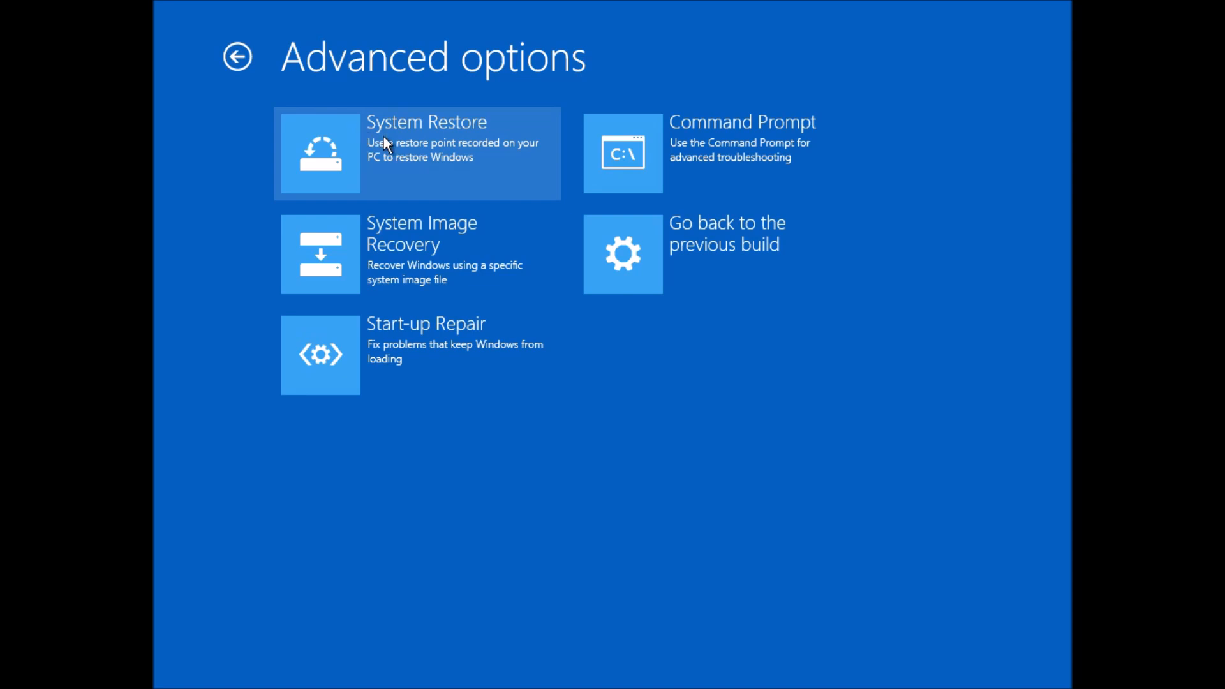
mouse_move(417, 253)
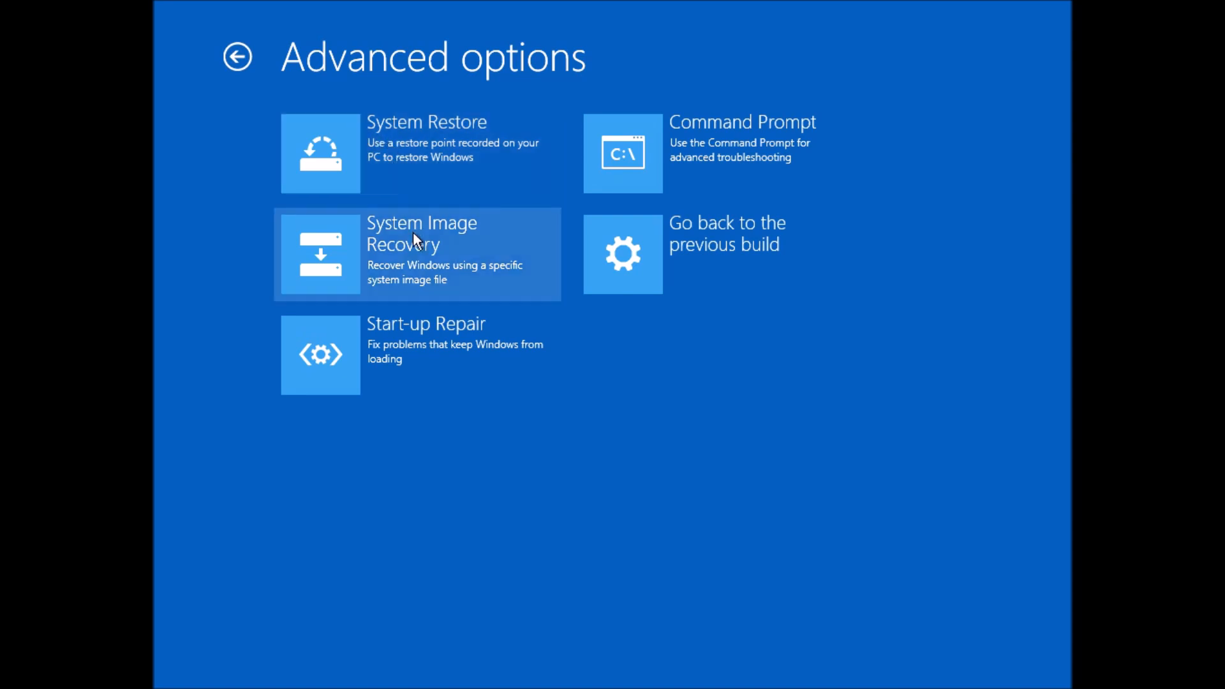
mouse_move(421, 348)
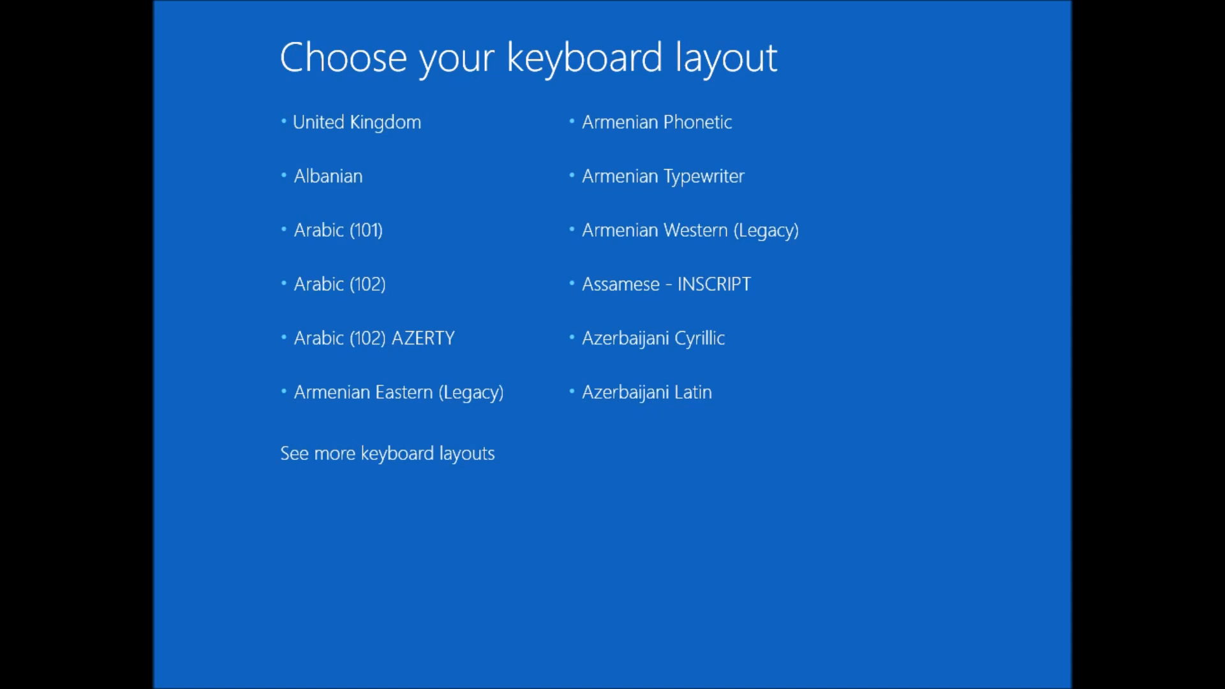
mouse_move(469, 121)
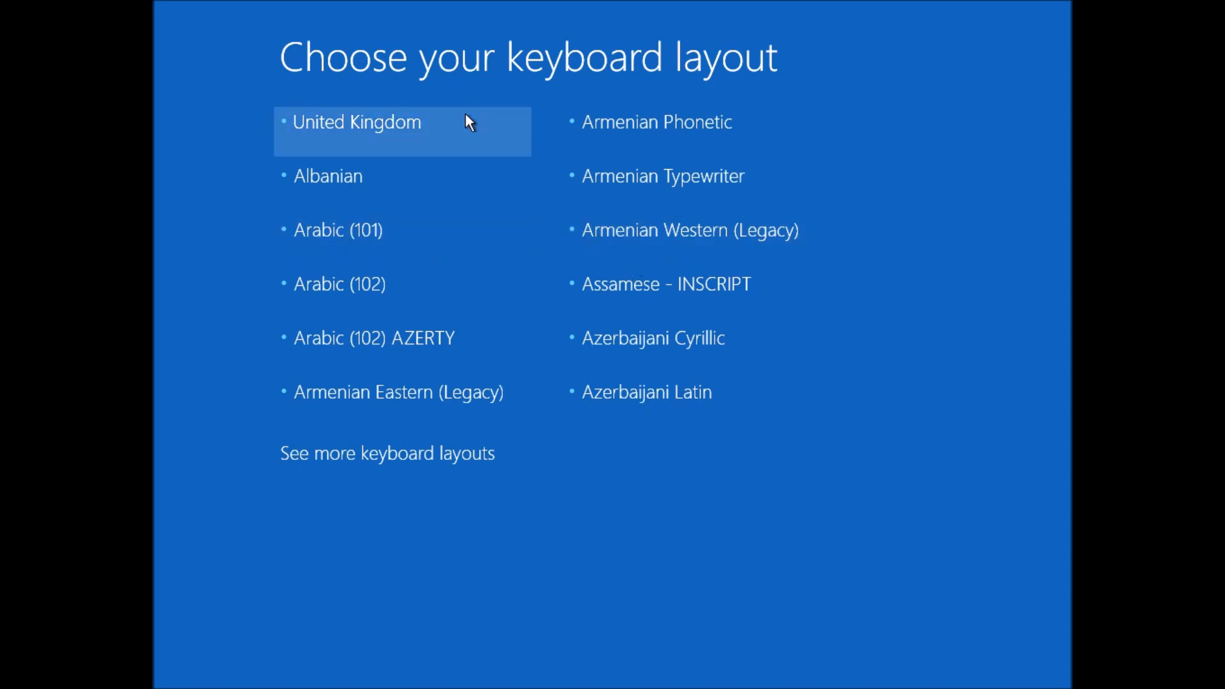
Step: Pick United Kingdom layout, Troubleshoot, Recover from a drive, and Just remove my files
click(356, 130)
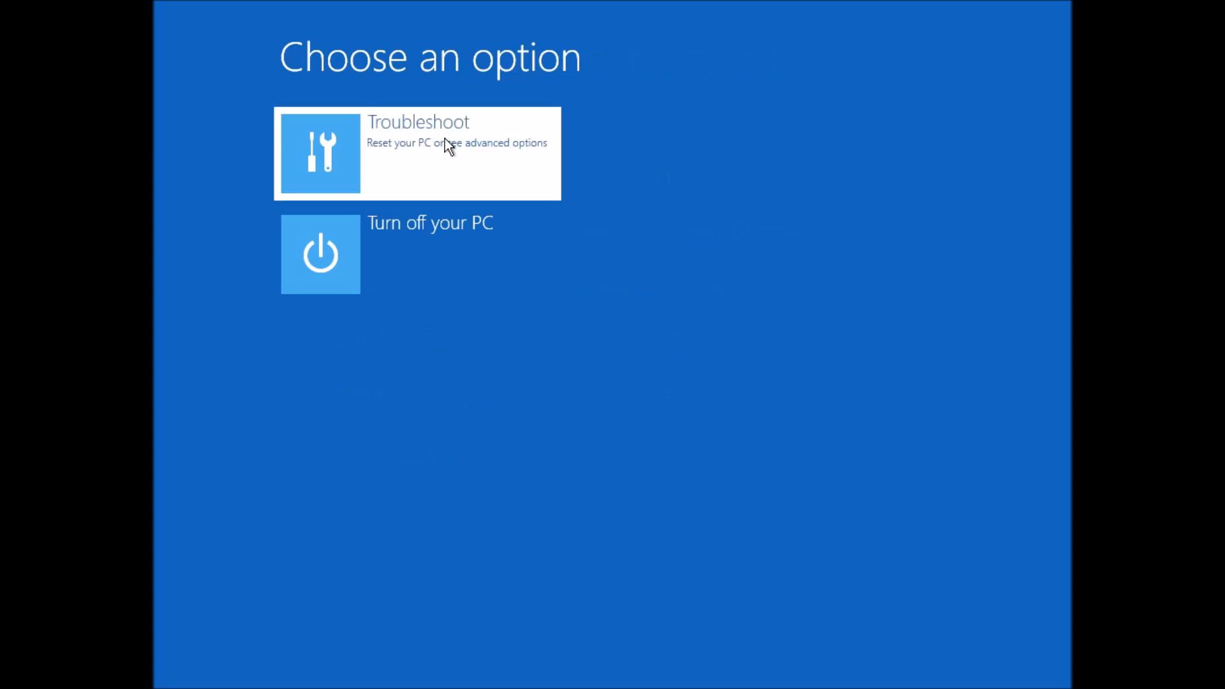
click(416, 153)
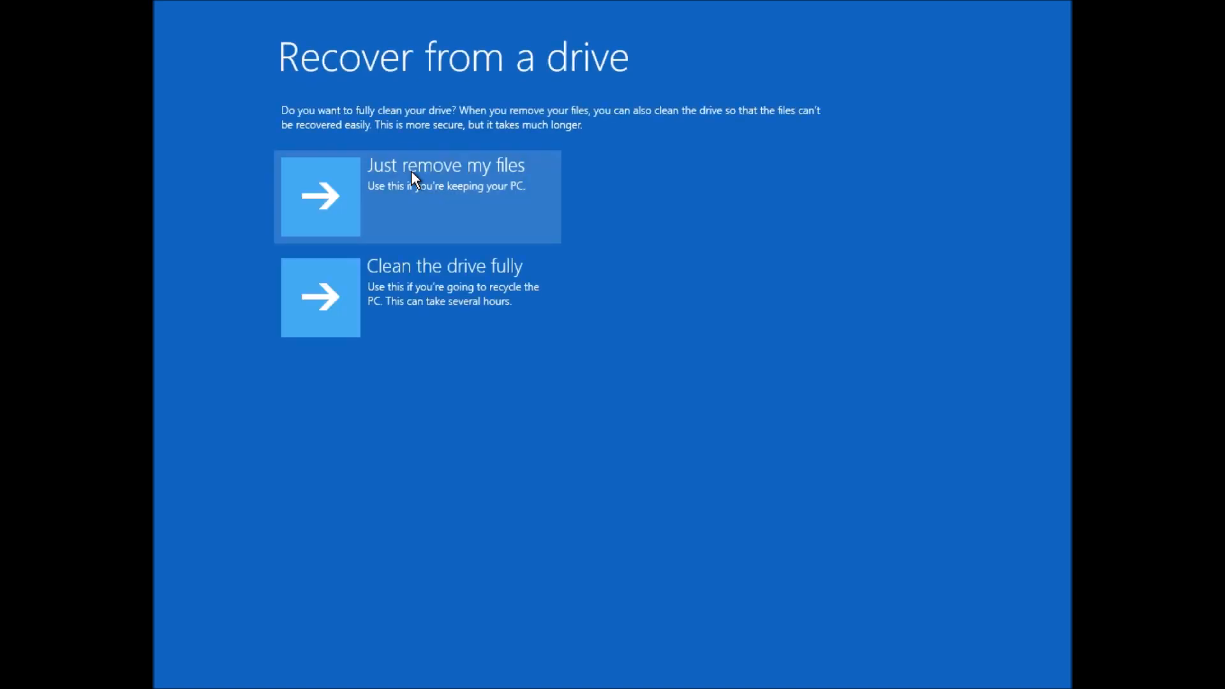
mouse_move(420, 250)
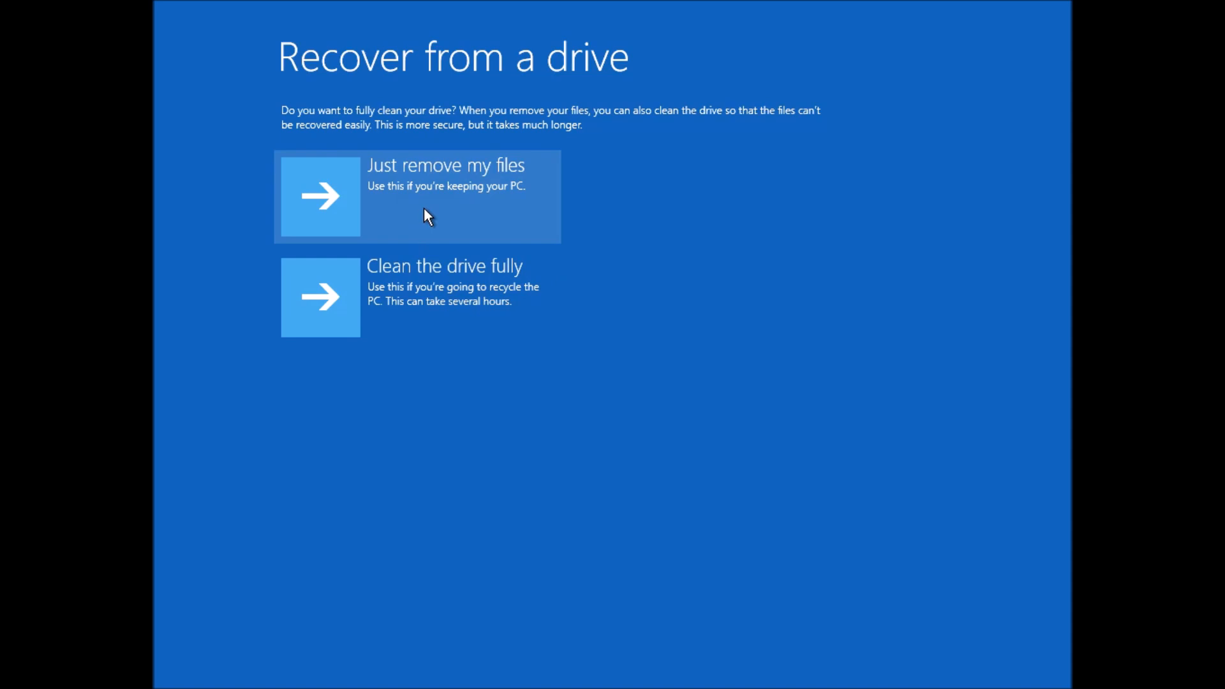
click(418, 195)
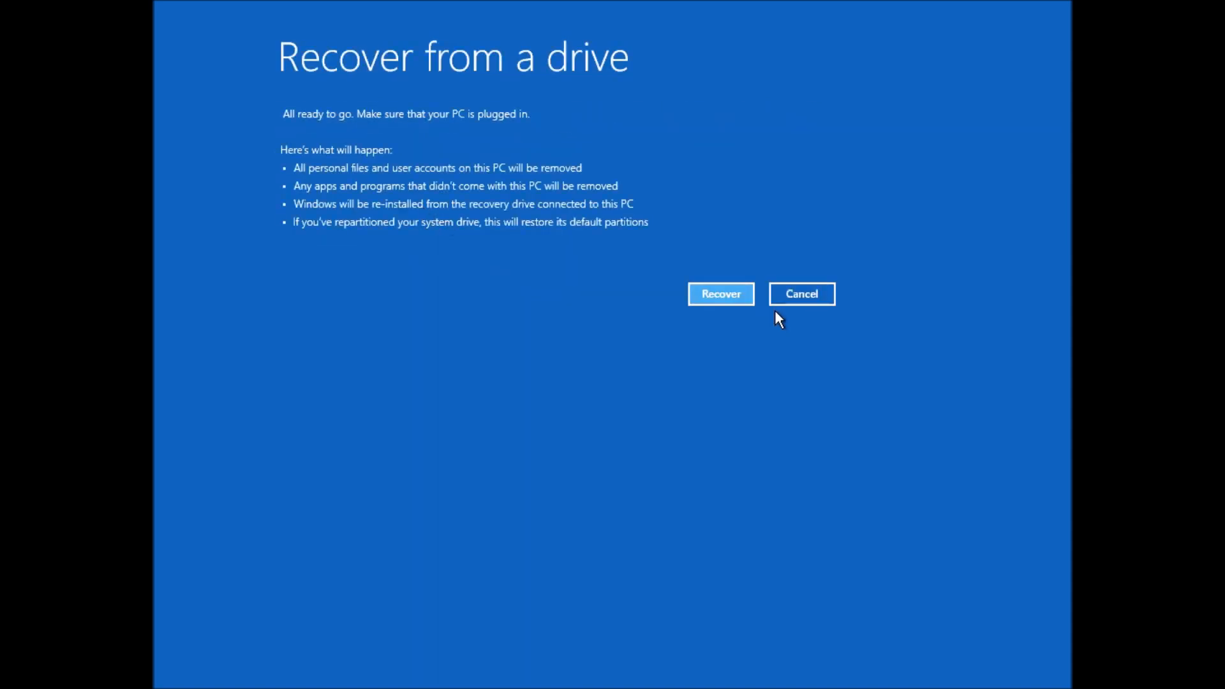
Step: Recover Windows, then accept United Kingdom, English (UK) and Pacific Time settings
click(720, 293)
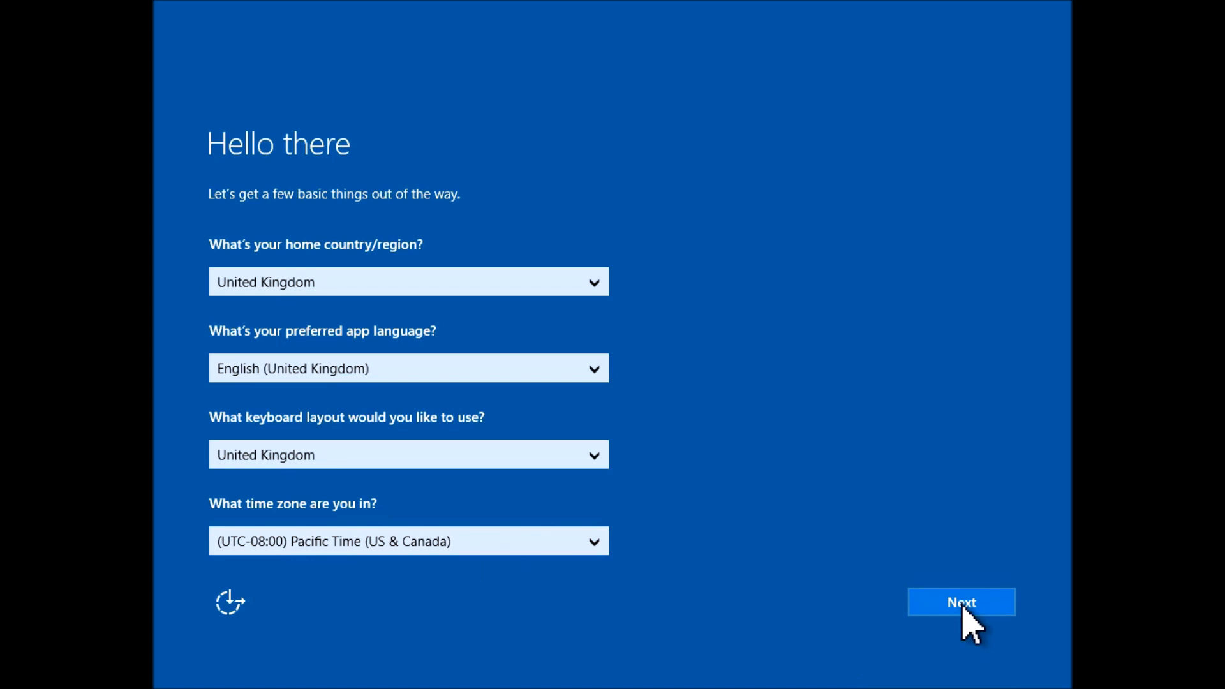
click(961, 602)
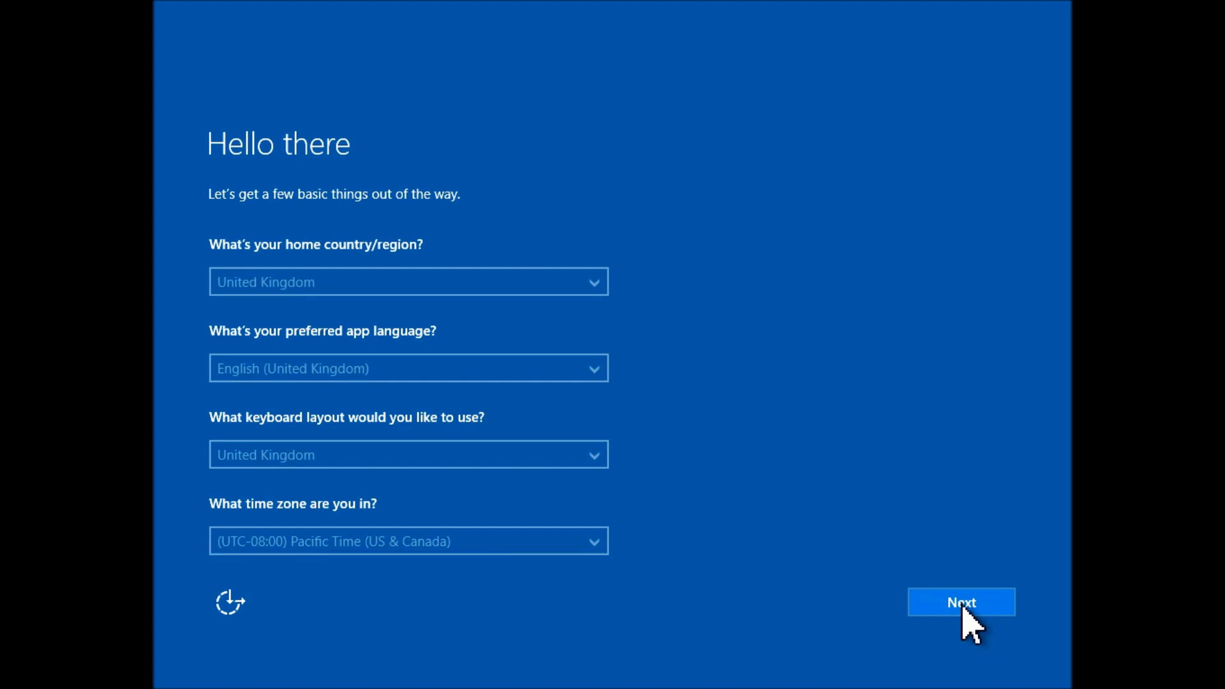
click(960, 602)
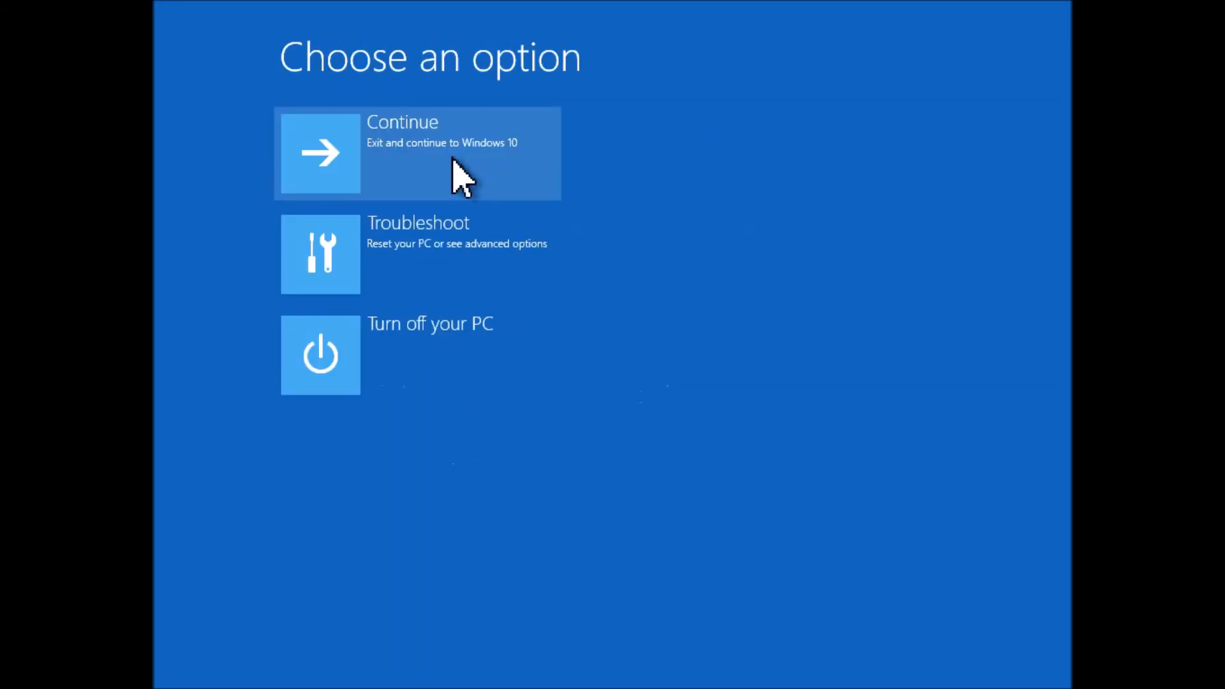
mouse_move(457, 258)
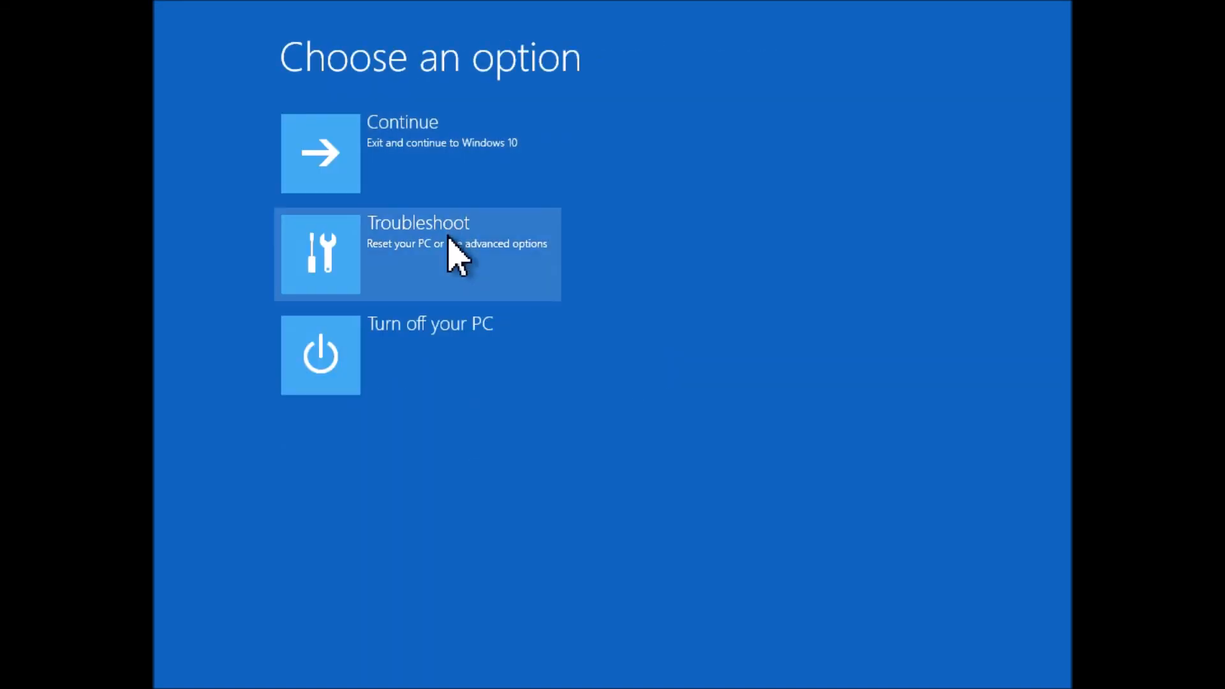
Step: Choose Troubleshoot, Recover from a drive, then Just remove my files
click(418, 254)
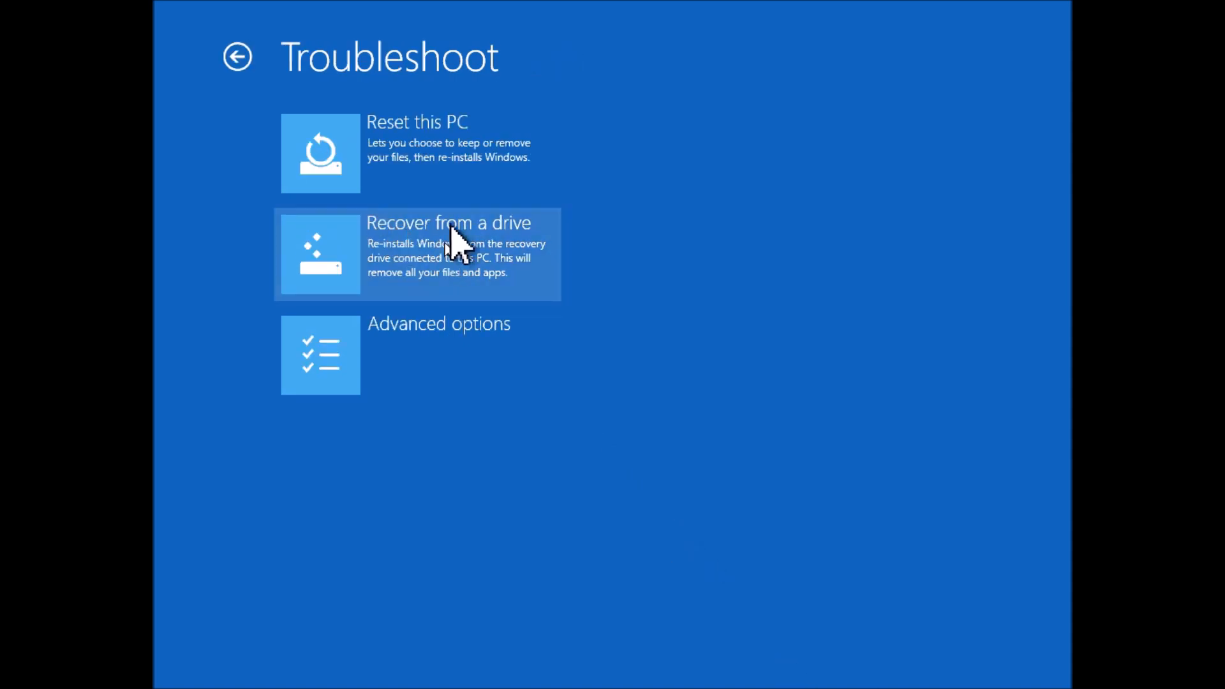
mouse_move(532, 344)
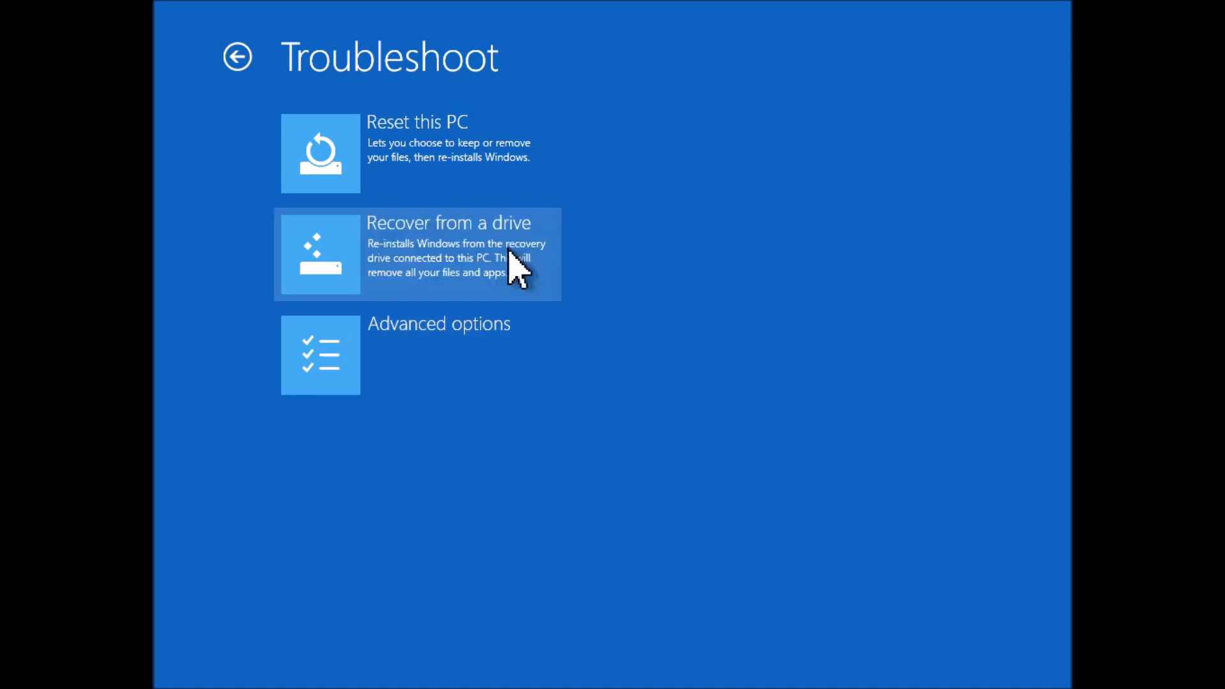
click(417, 253)
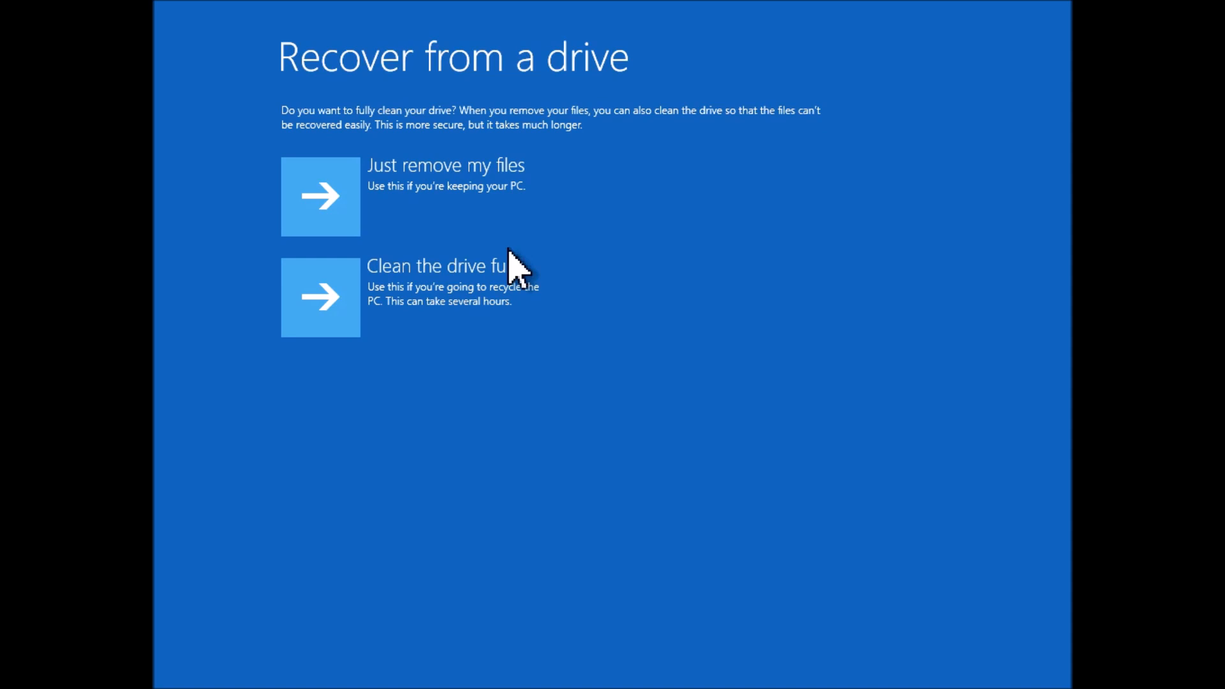
mouse_move(488, 215)
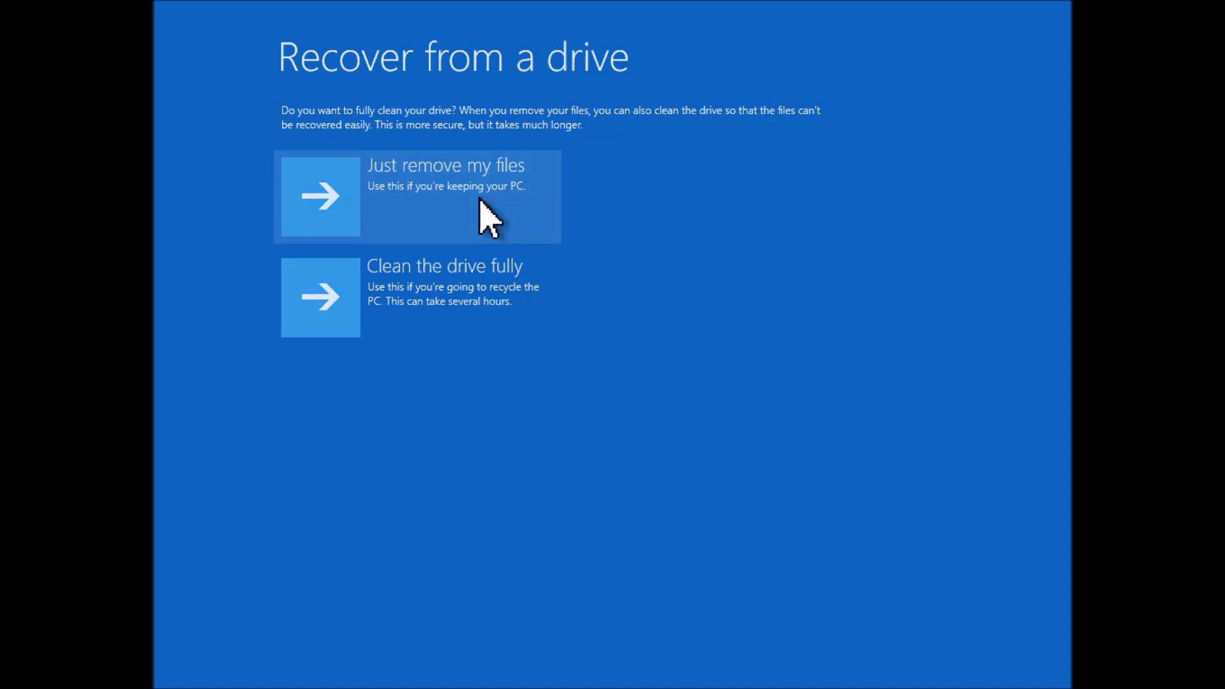
click(417, 196)
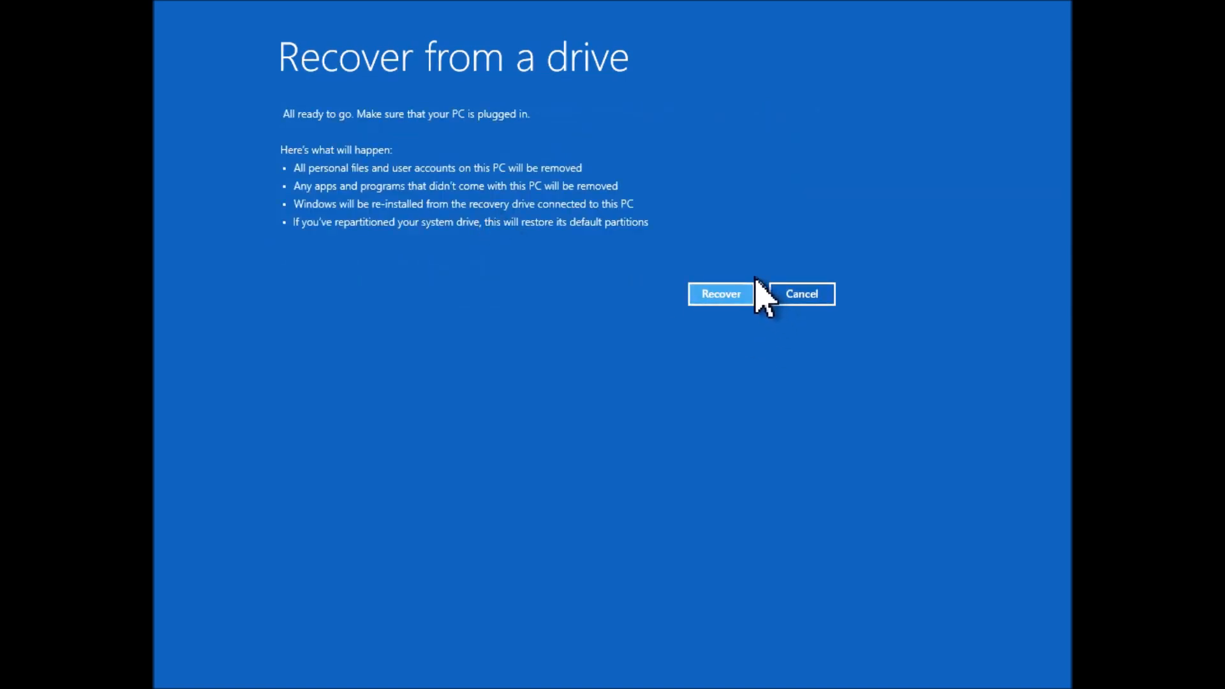
click(719, 294)
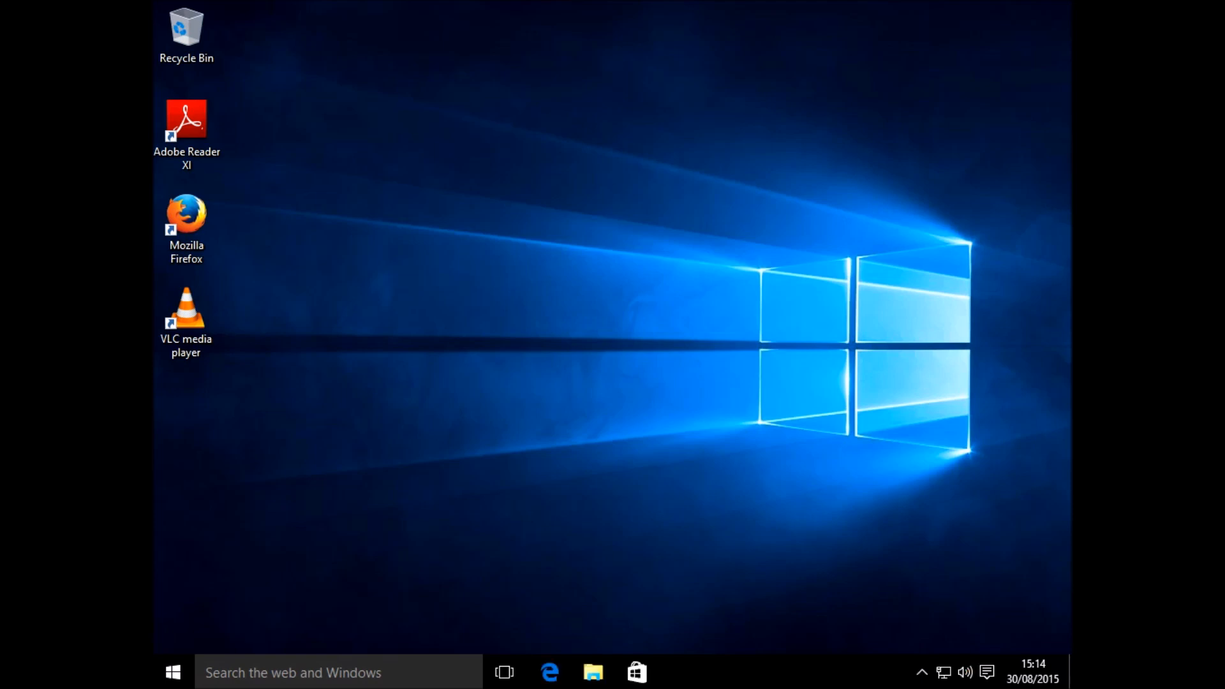
mouse_move(278, 376)
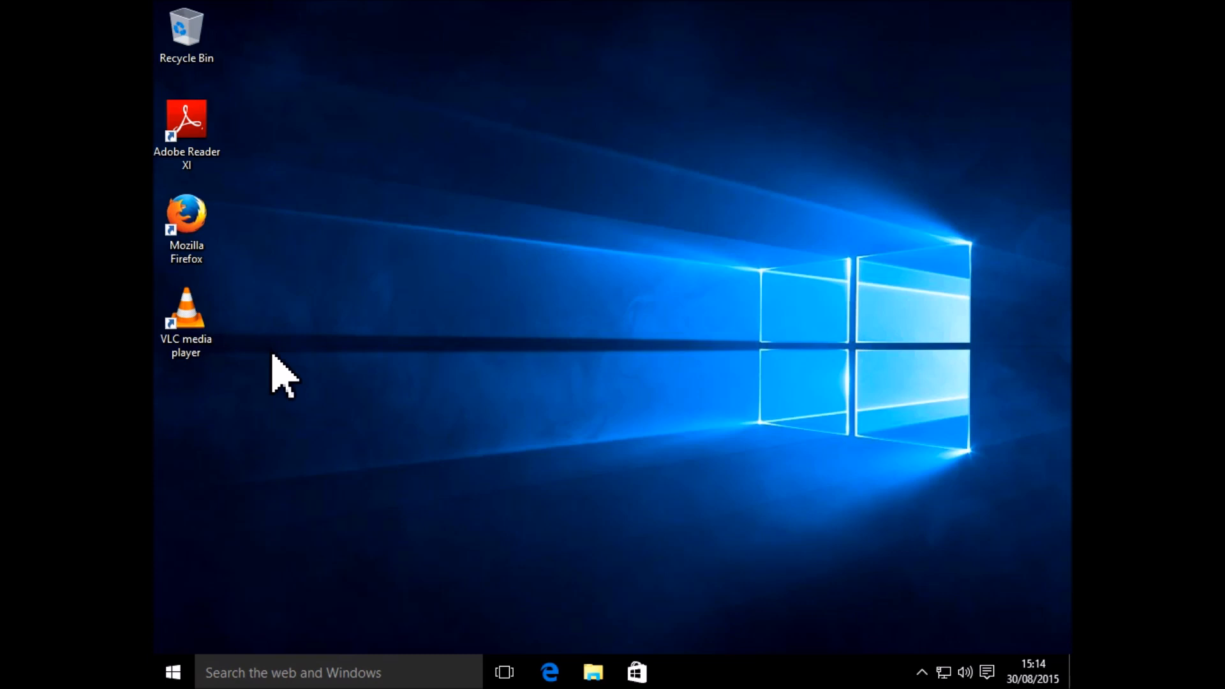
mouse_move(186, 226)
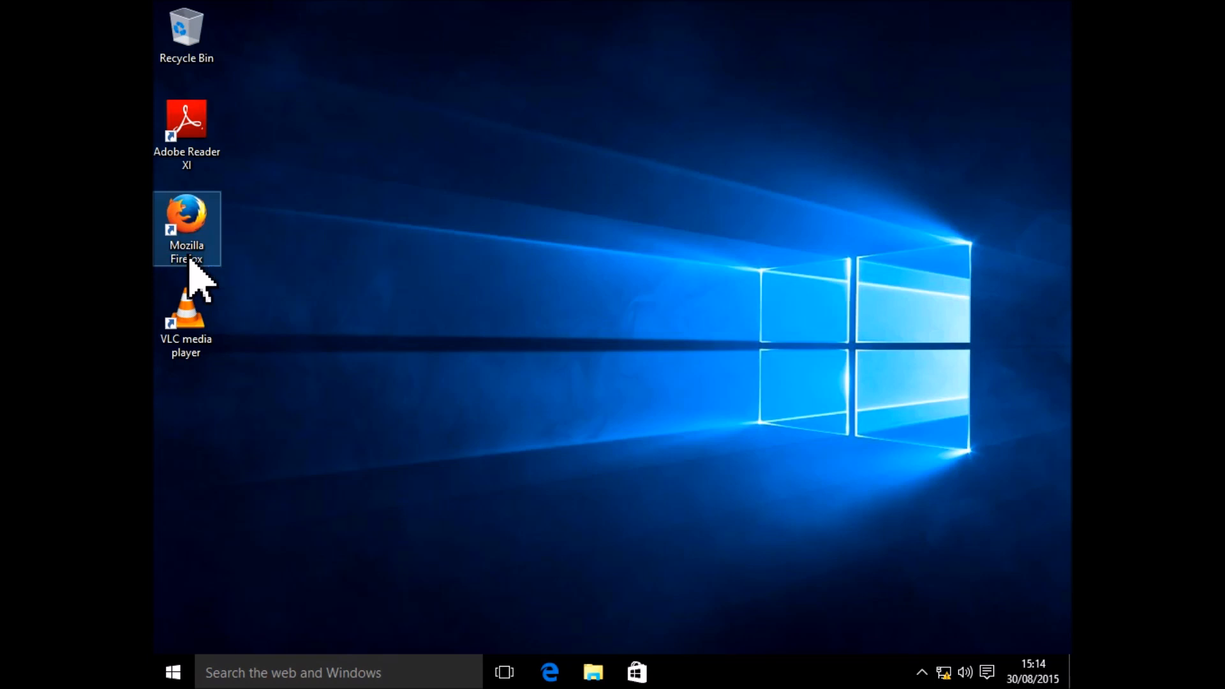
Step: Launch Mozilla Firefox from the desktop and answer the default-browser prompt
double_click(185, 228)
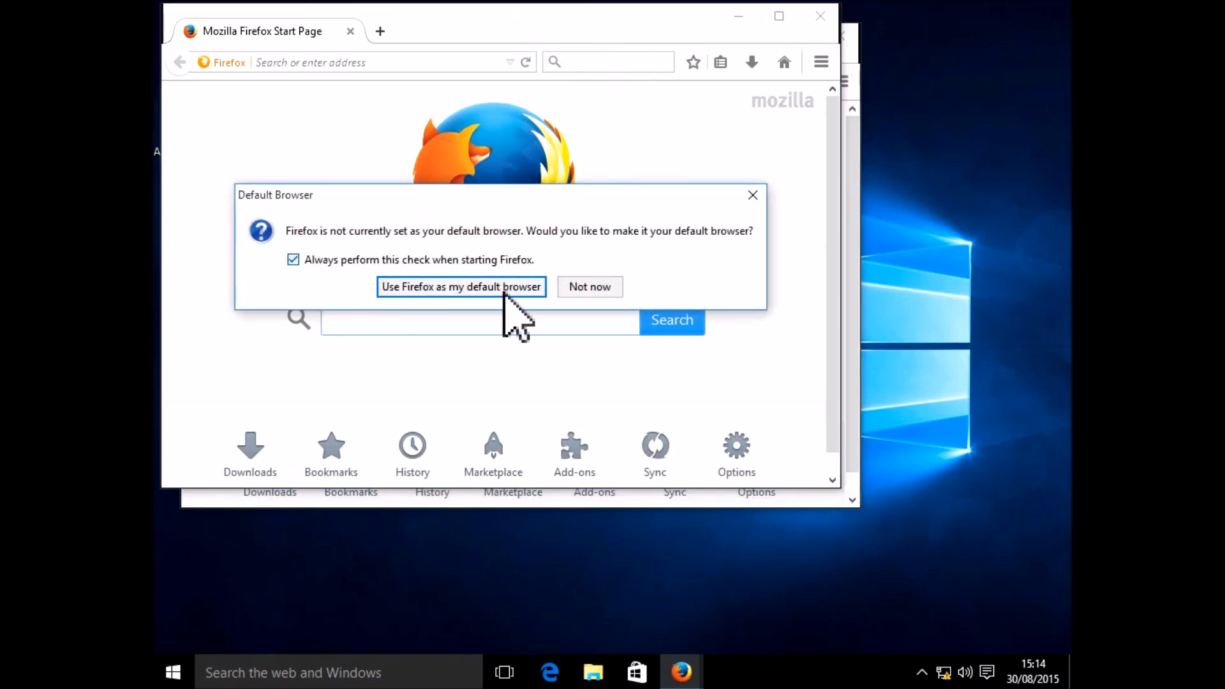
click(589, 286)
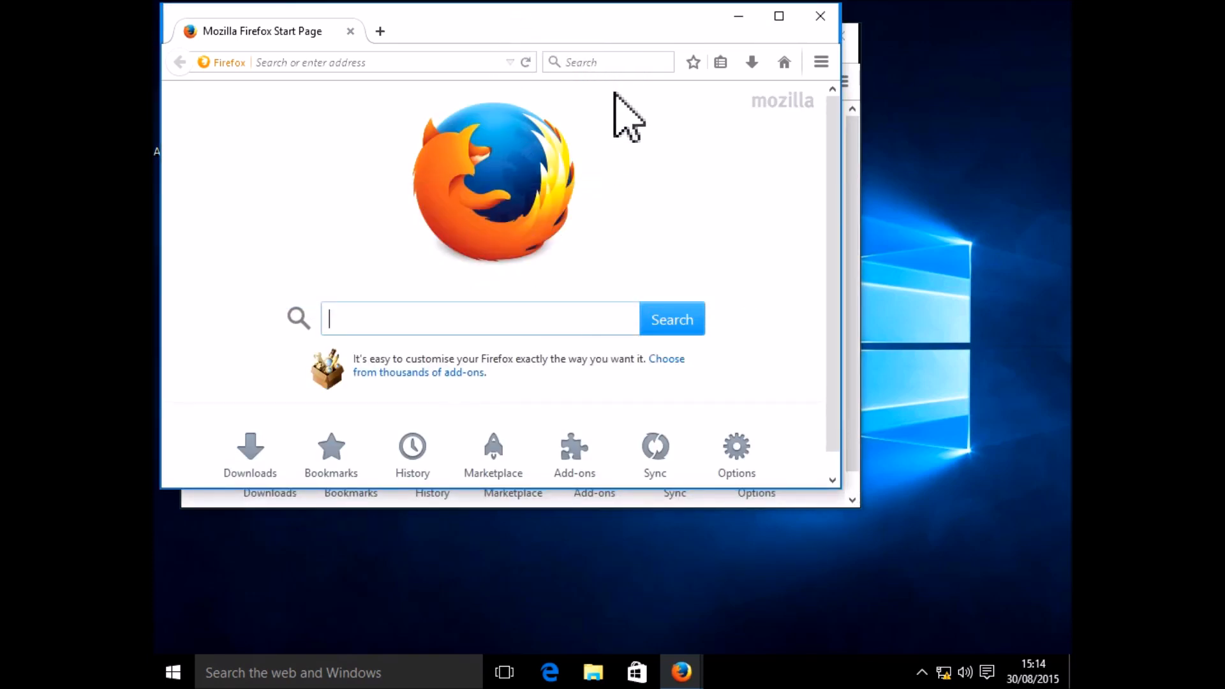